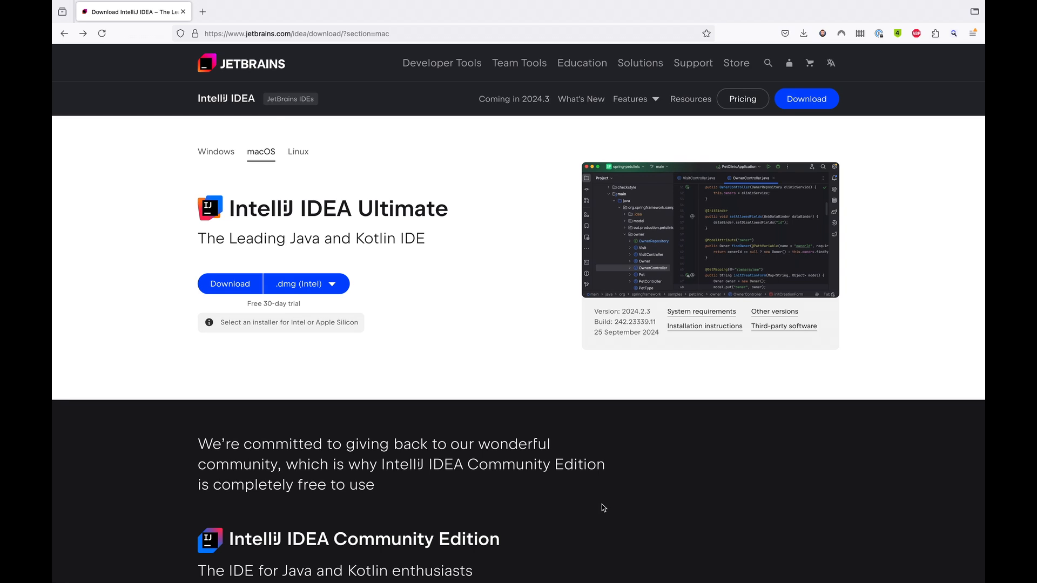
Follow the 'Get the Toolbox App' banner to download IntelliJ IDEA Ultimate 2024.2.3 via Toolbox.
scroll(down, 3)
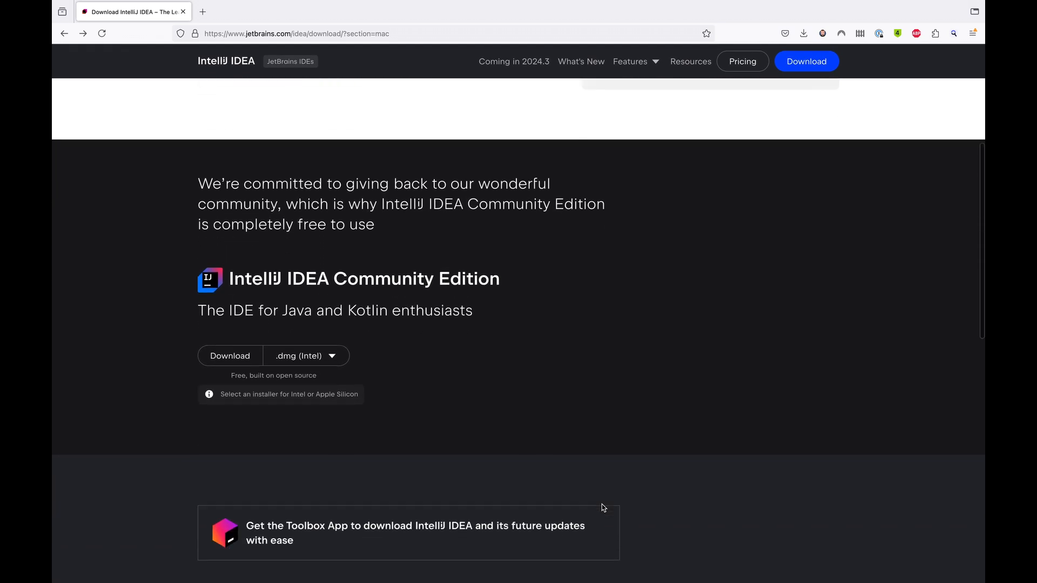
click(339, 371)
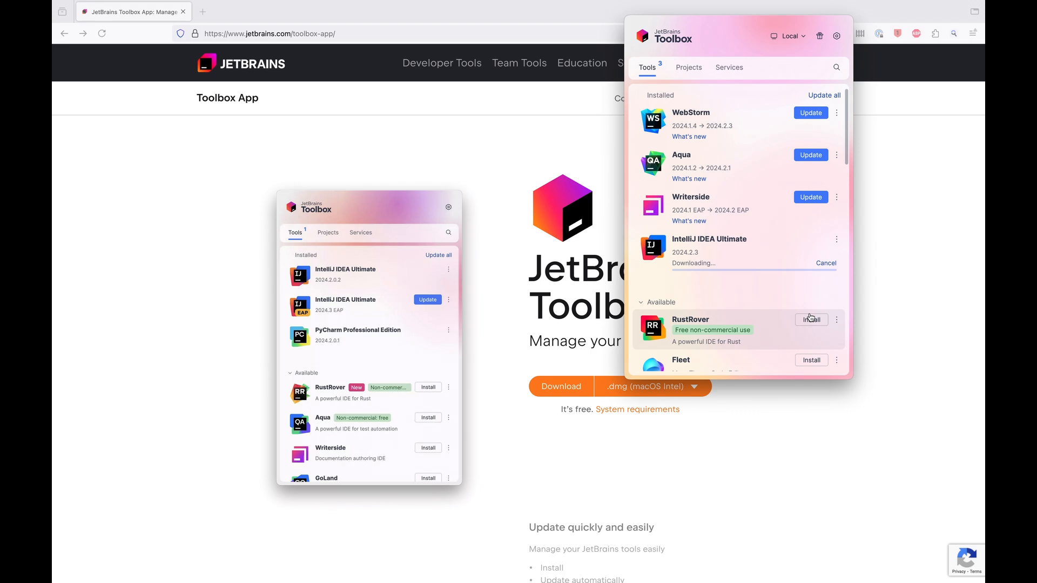
mouse_move(766, 294)
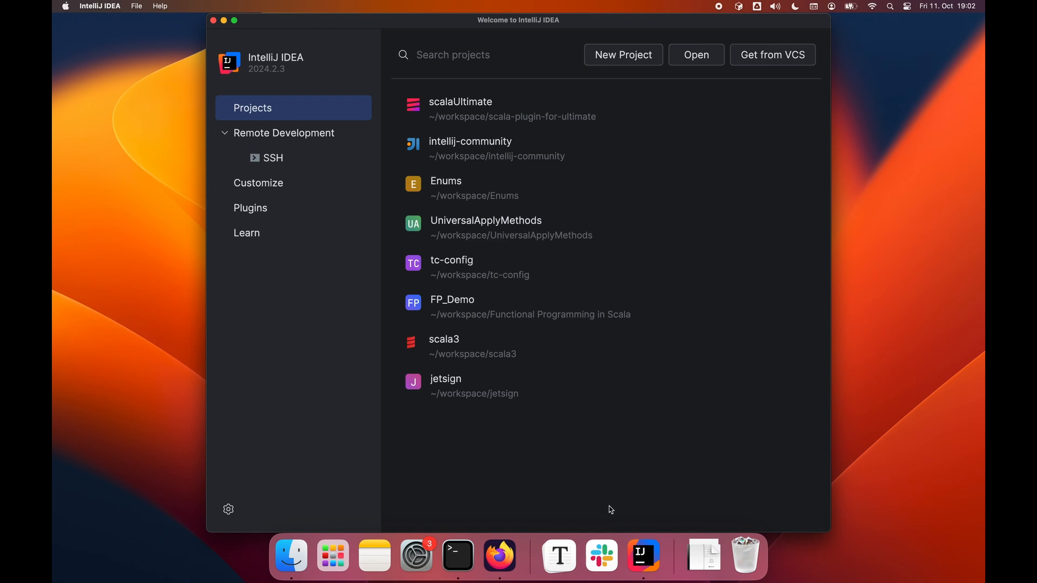
Search the Plugins Marketplace for 'Scala' and install the Scala plugin.
click(250, 208)
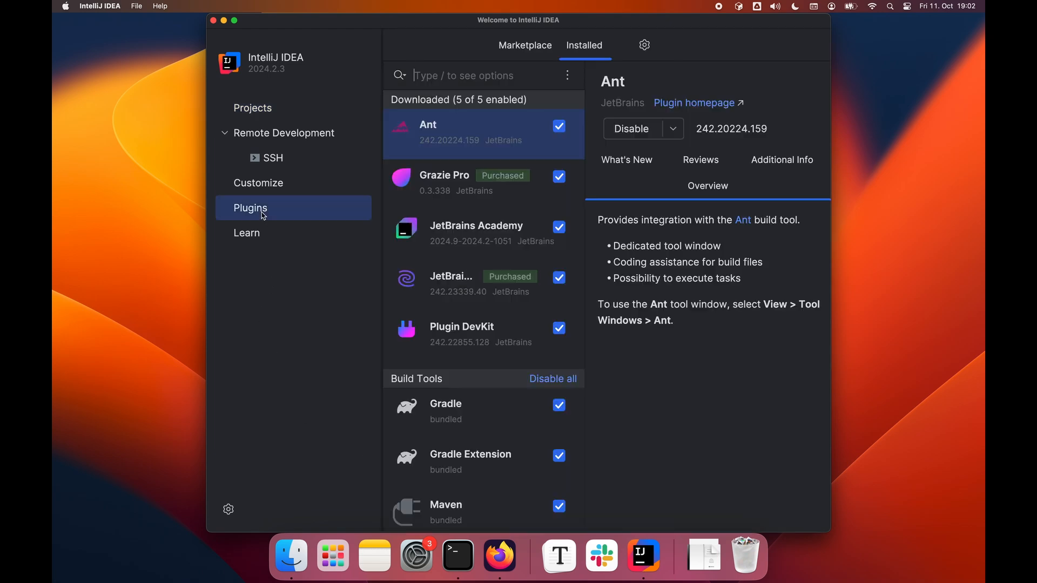
click(525, 46)
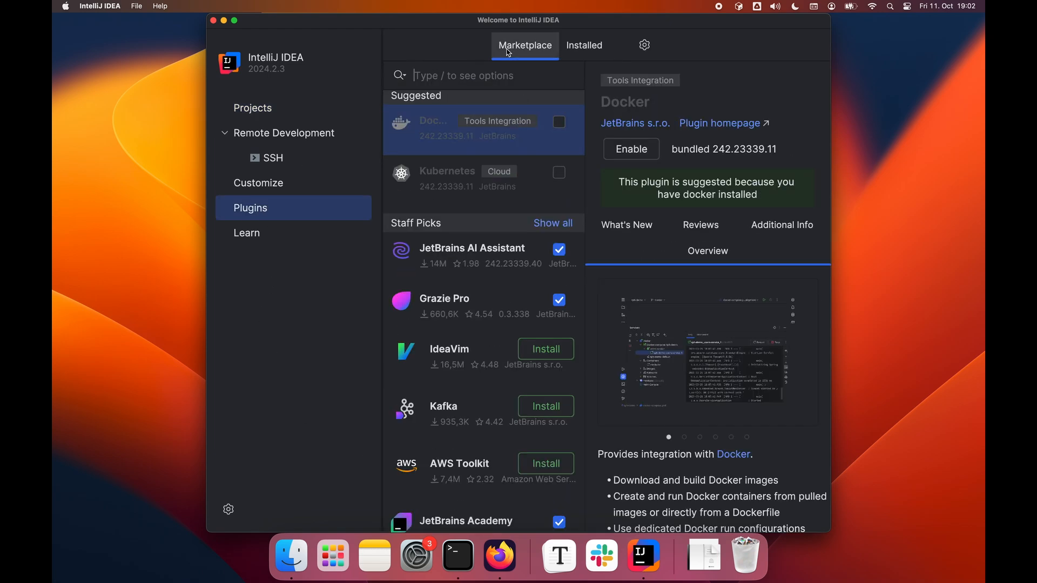
text(S)
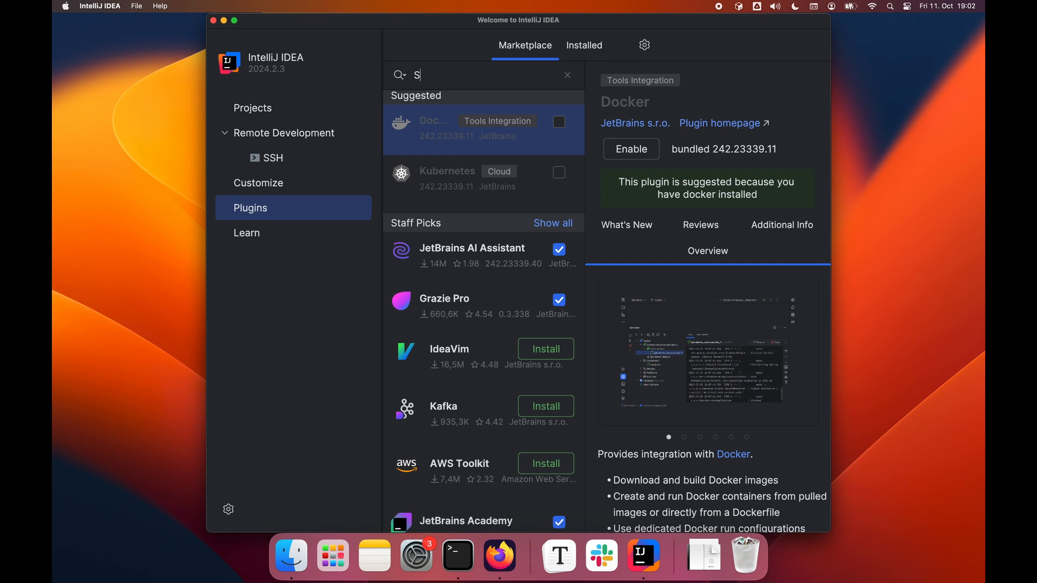
text(cala)
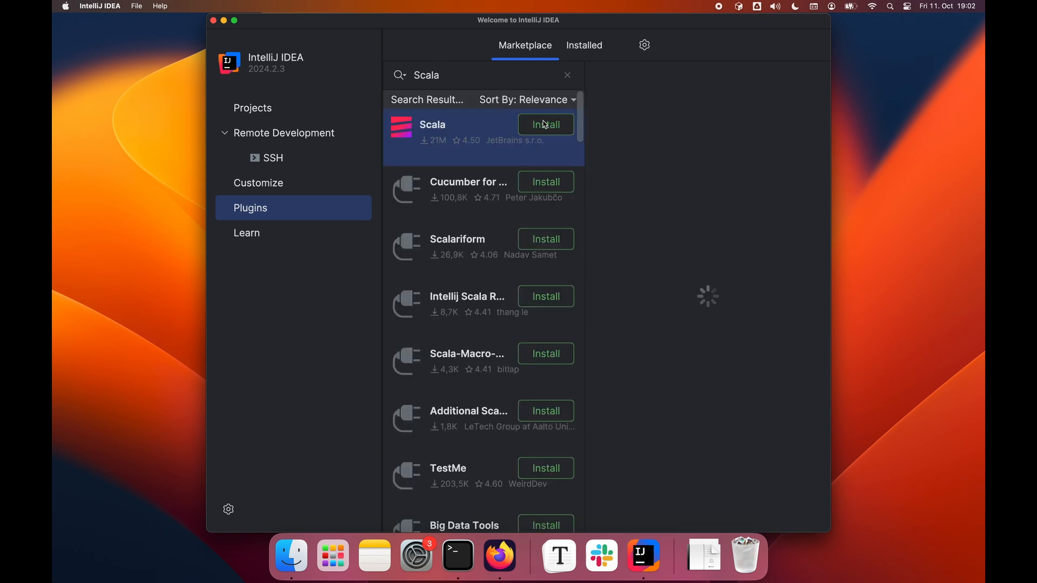
click(545, 124)
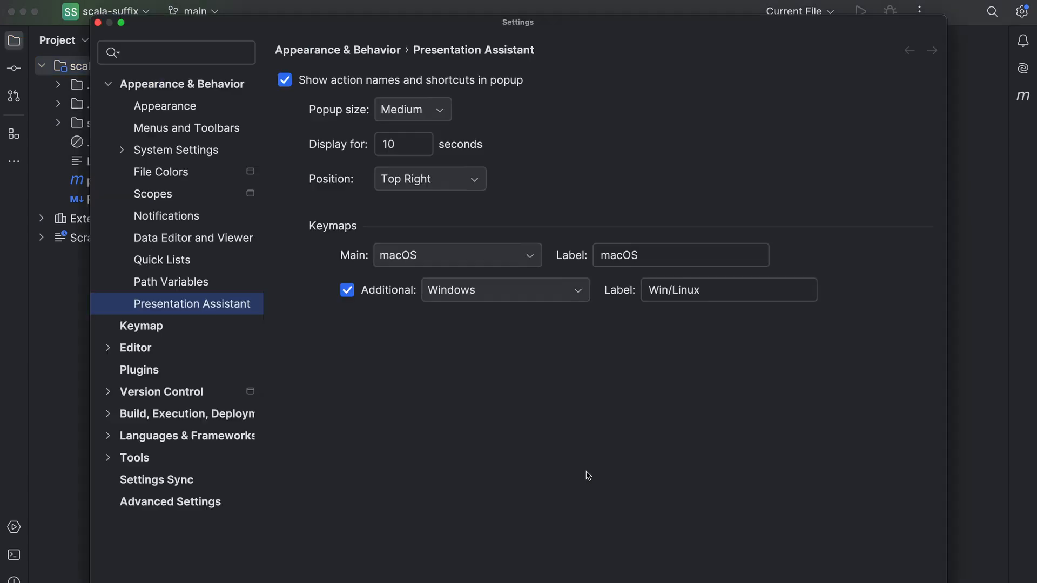
Search 'Scala' in the Settings Plugins page, then return to intellij-community.
click(139, 370)
text(S)
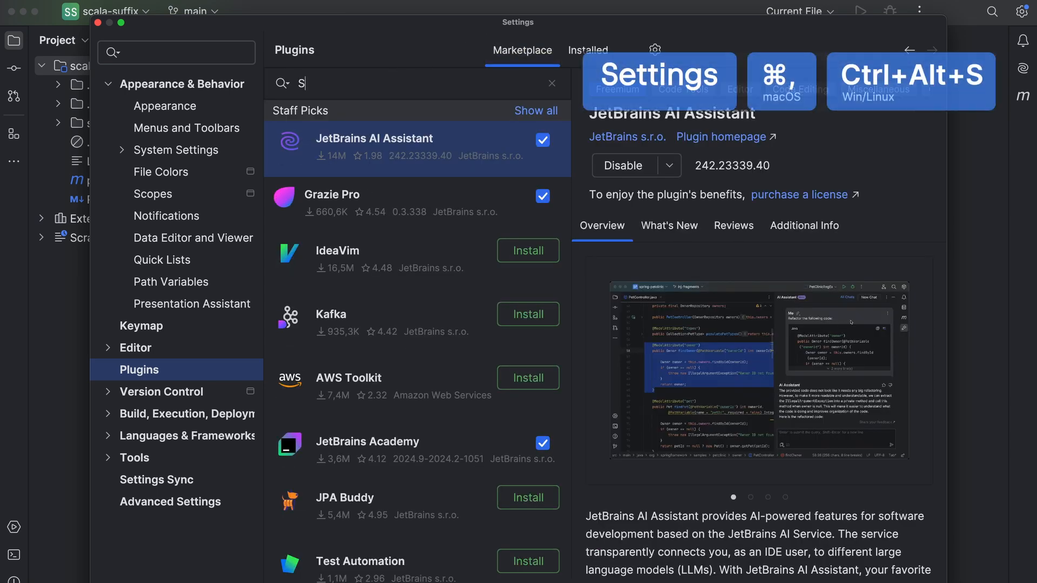
text(cala)
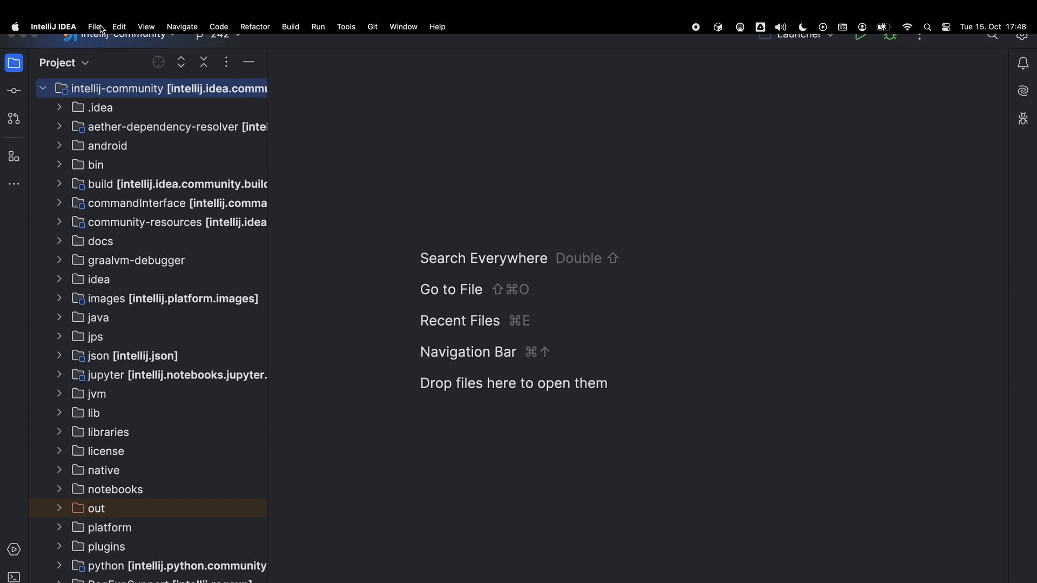
Start a new Scala project MyScalaProject with IntelliJ build system and no Git repository.
click(94, 34)
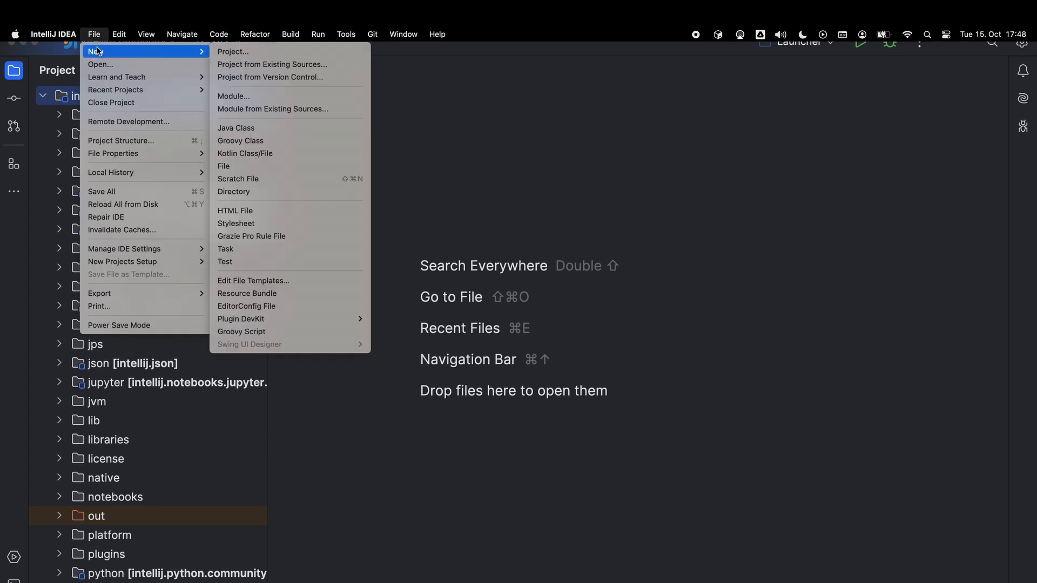
click(233, 51)
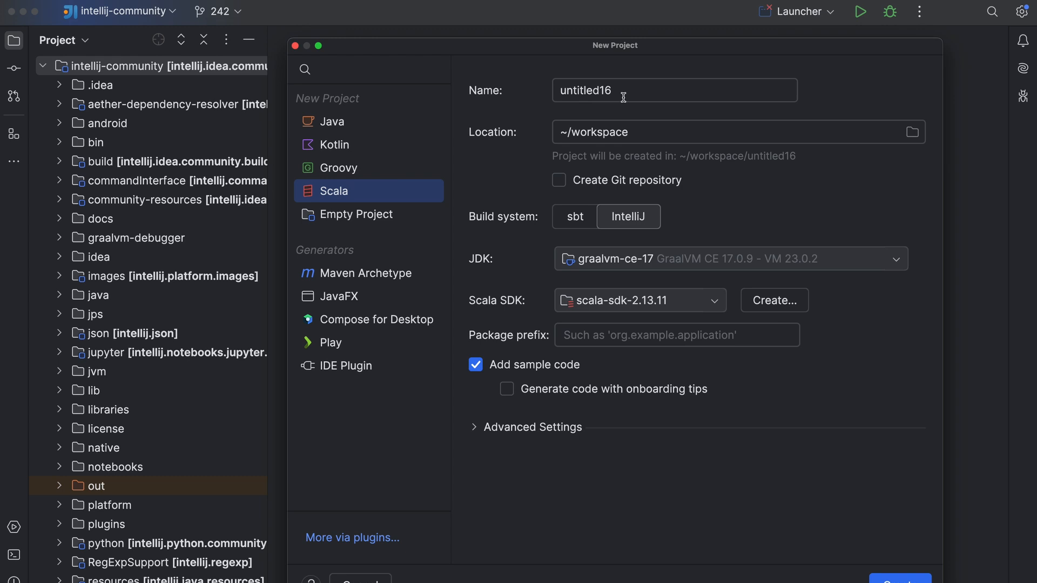
text(MyScalaProject)
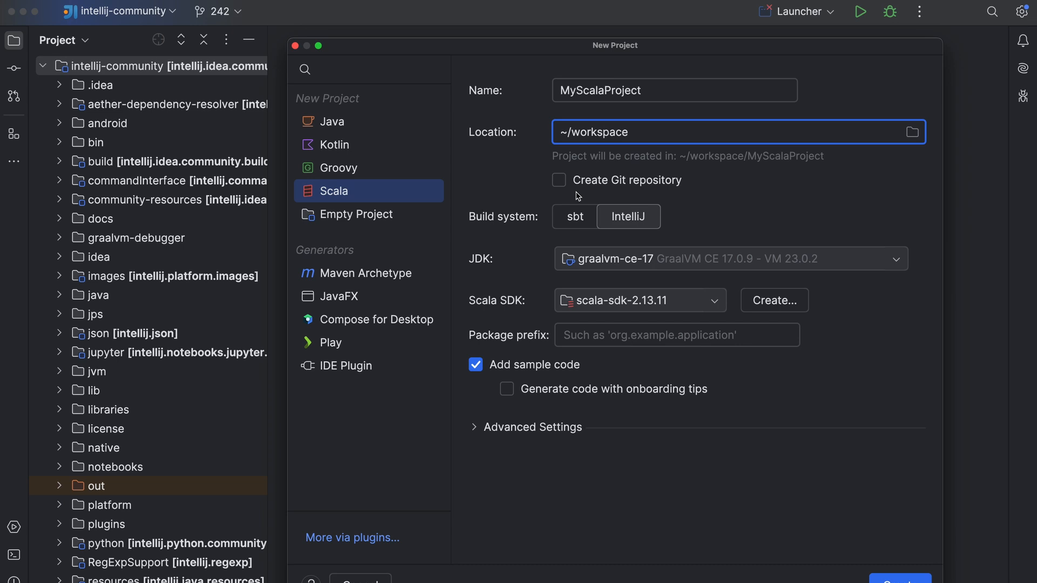
click(559, 180)
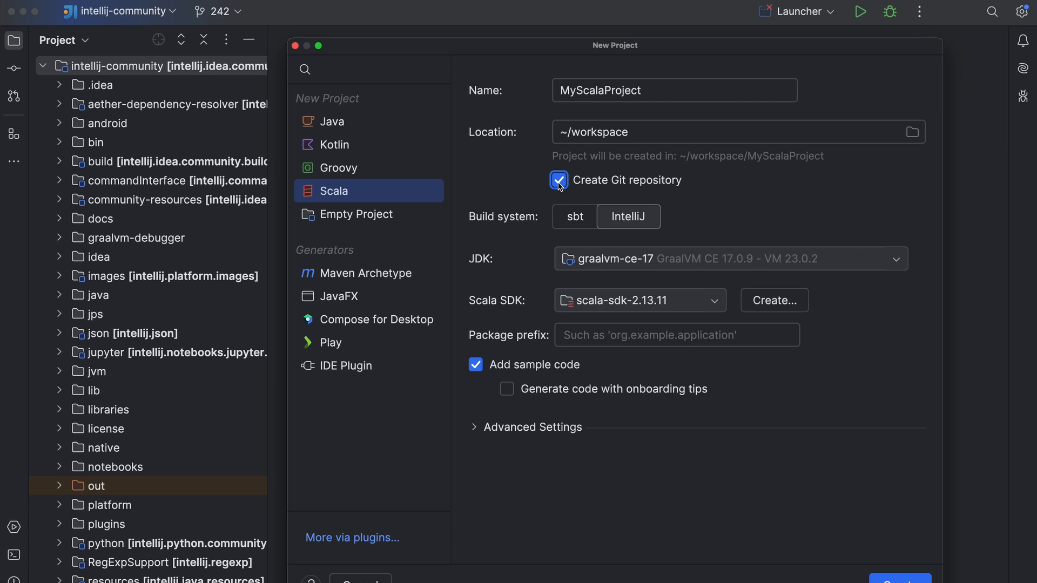
click(558, 180)
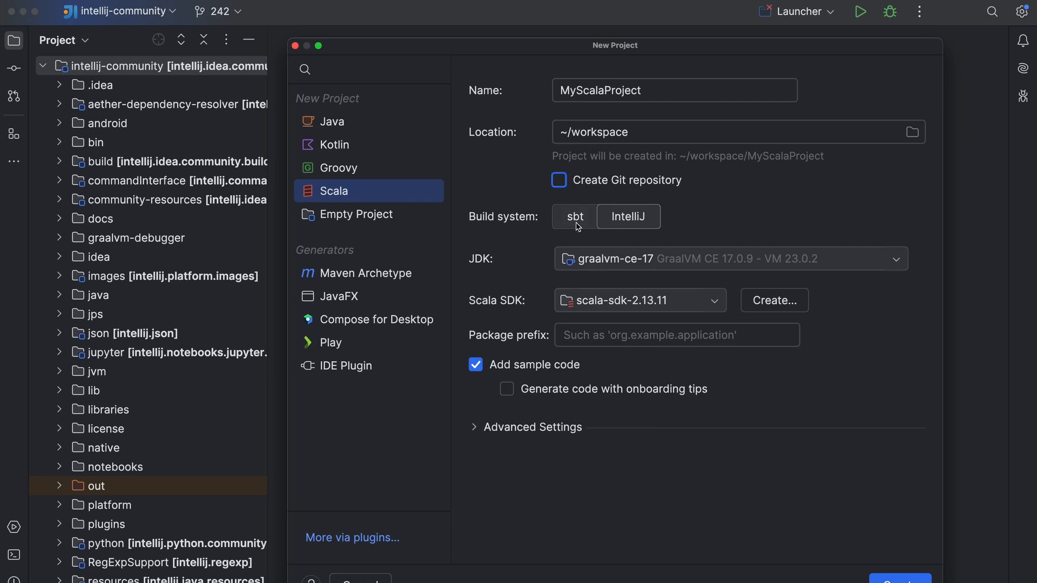
click(628, 217)
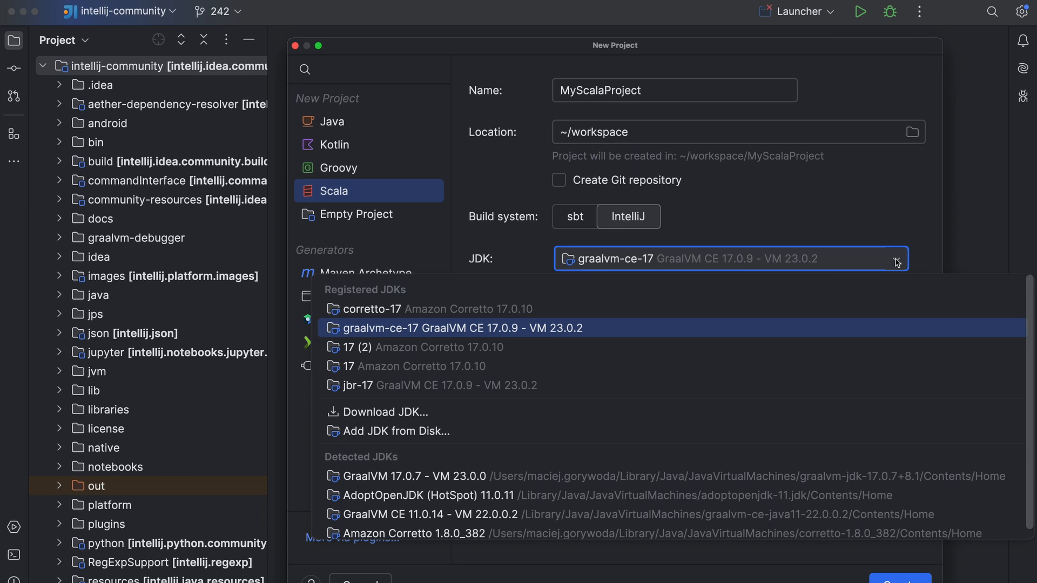
click(462, 328)
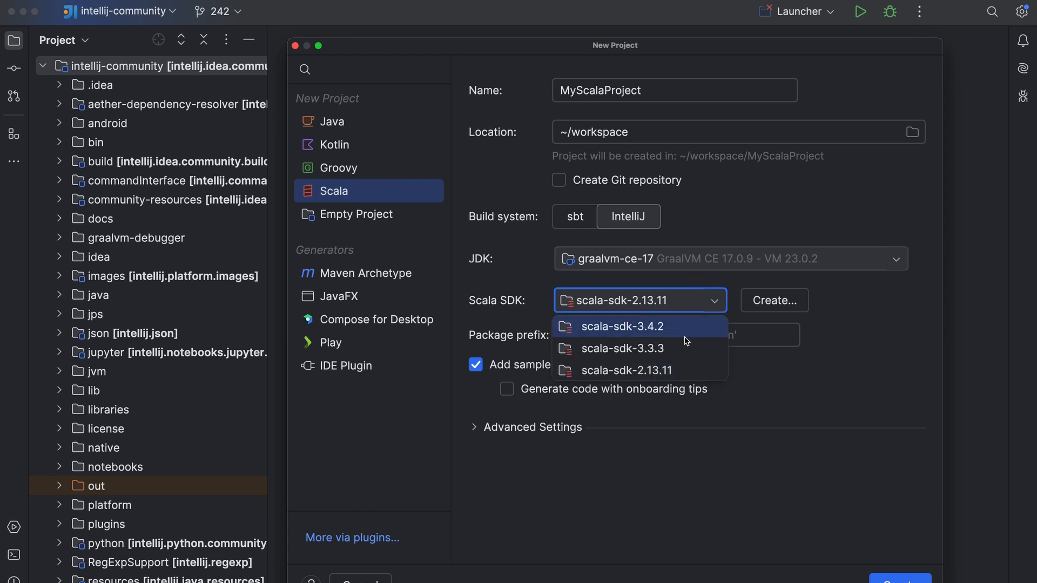
mouse_move(673, 351)
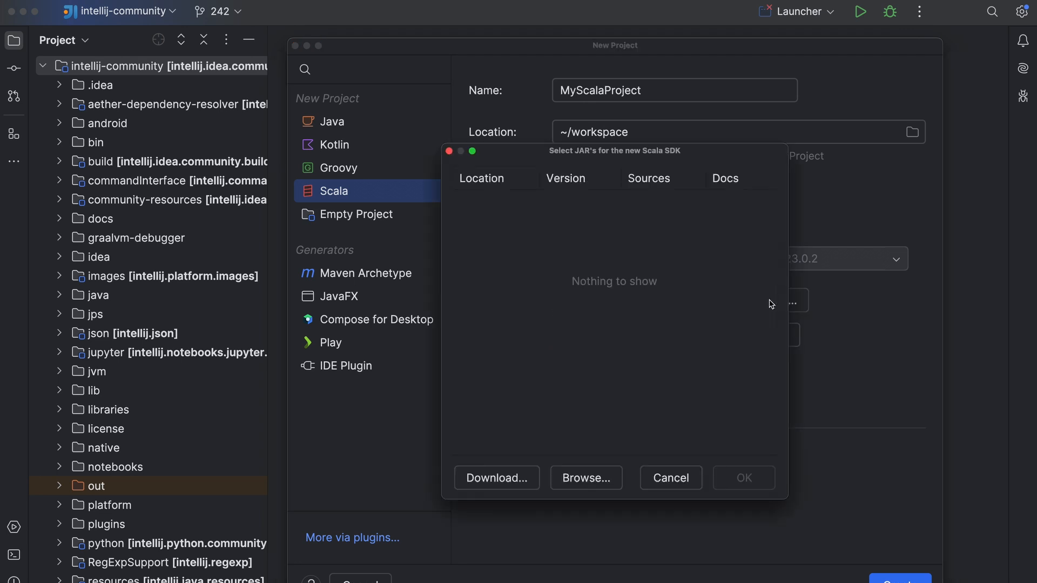
Browse downloadable Scala SDKs without adding one, and toggle sample code off and on.
click(497, 477)
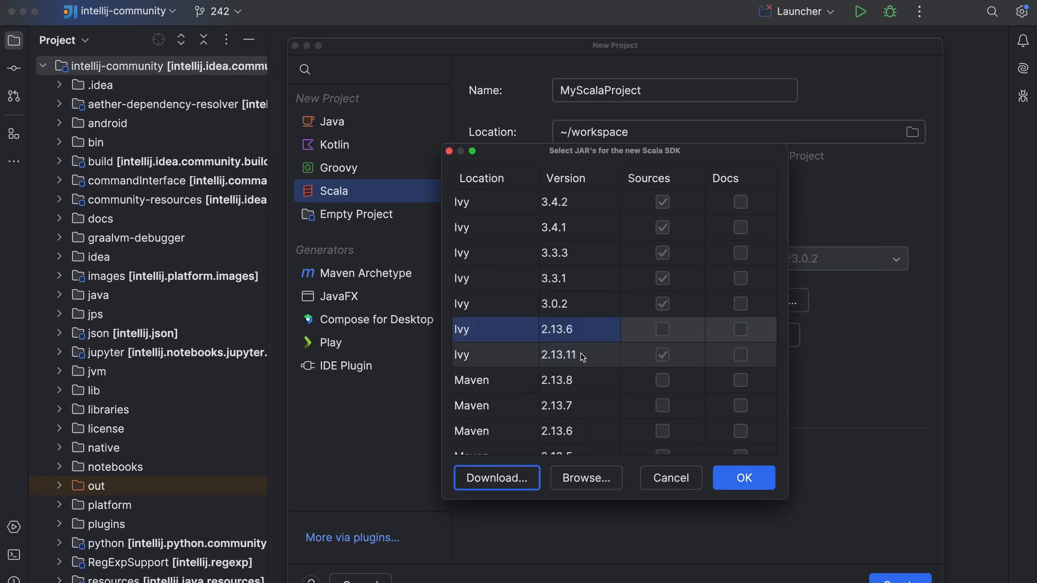
click(744, 478)
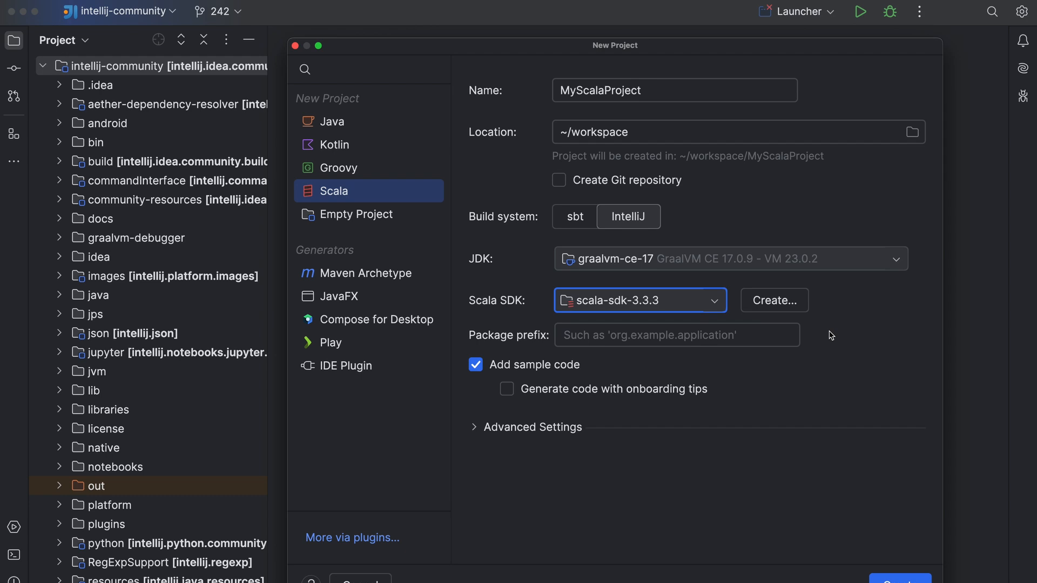
click(474, 365)
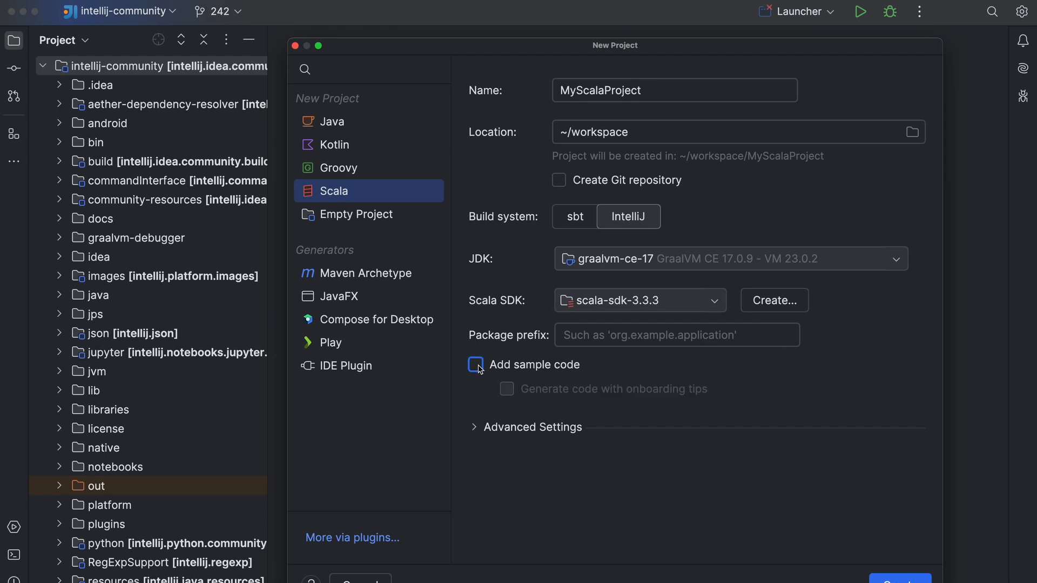
click(475, 364)
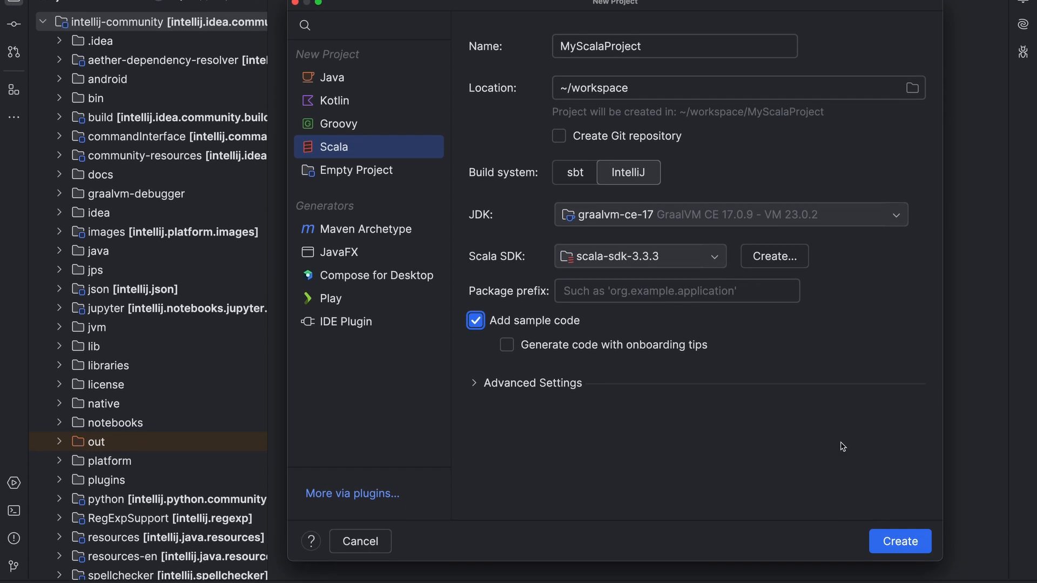
Create MyScalaProject and open it in the current window.
click(900, 541)
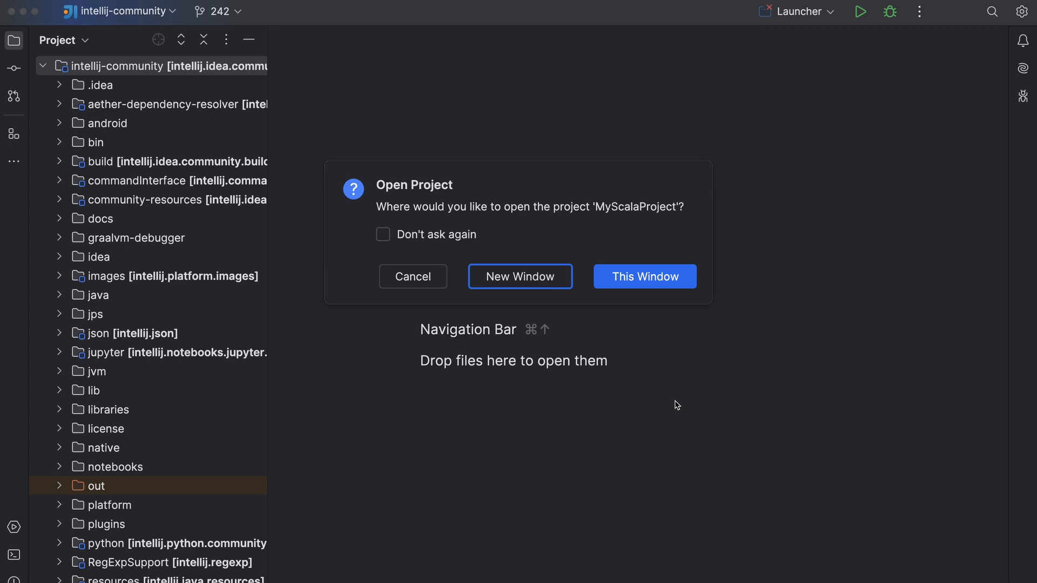
click(645, 277)
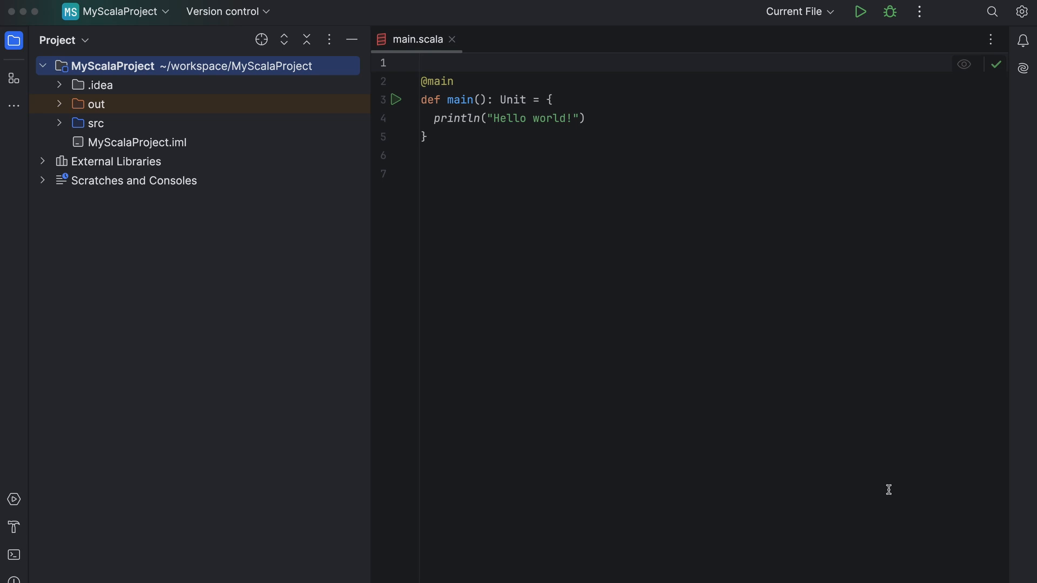
mouse_move(833, 443)
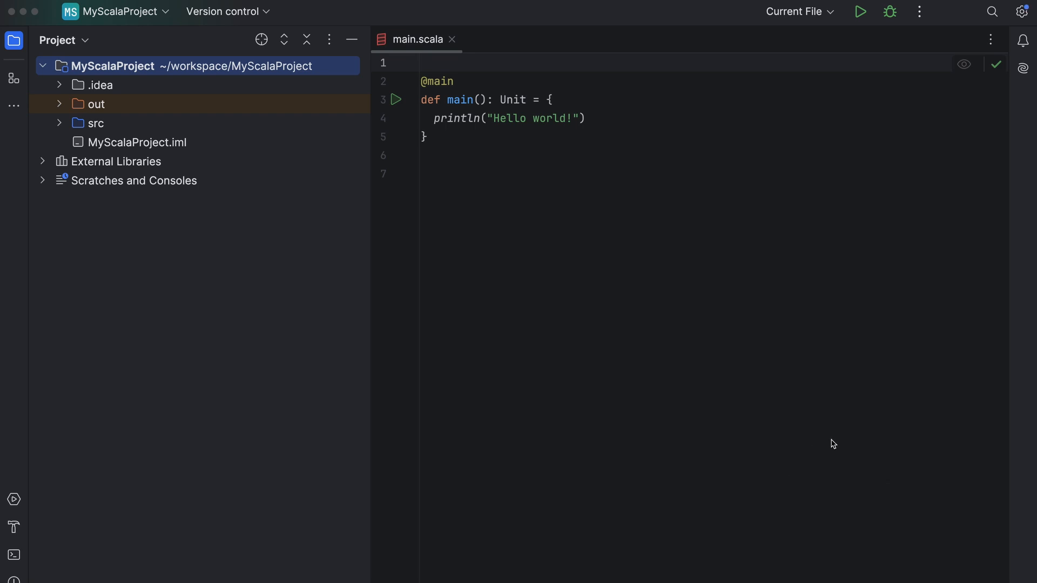
mouse_move(473, 144)
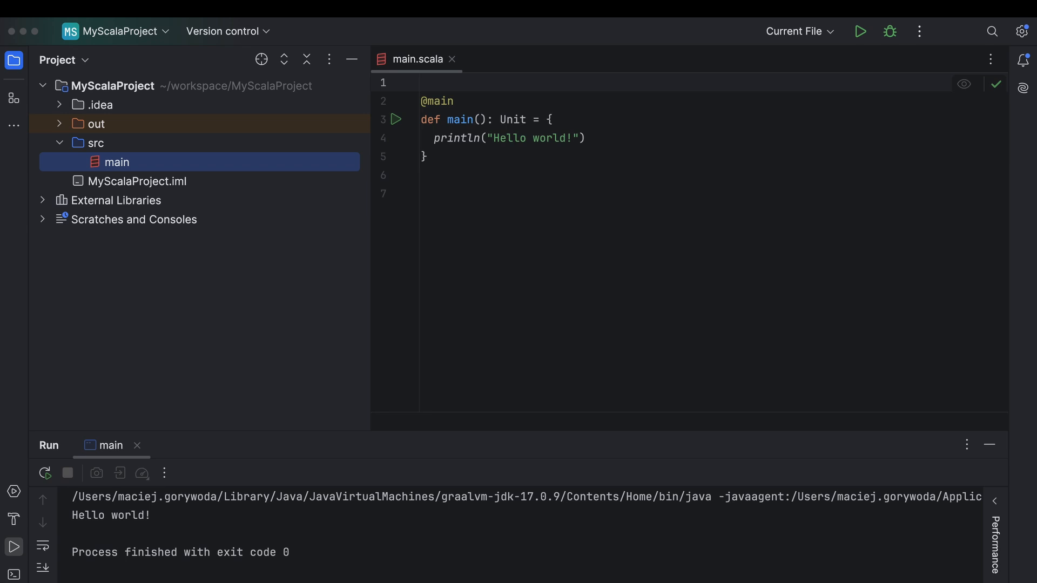
Name a new sbt project MySbtProject, skip Scala source downloads, and enable onboarding tips.
click(94, 34)
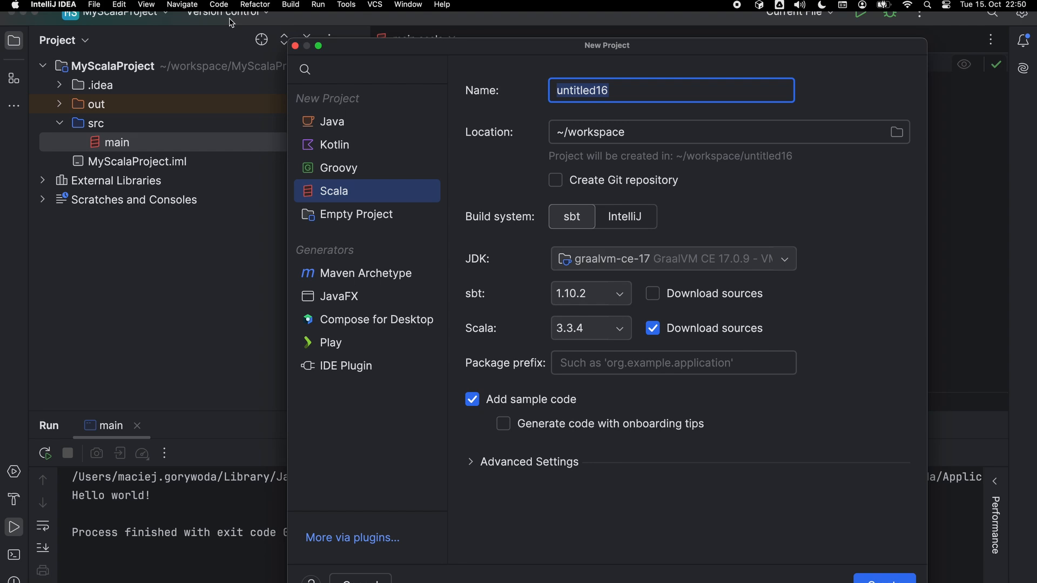
text(M)
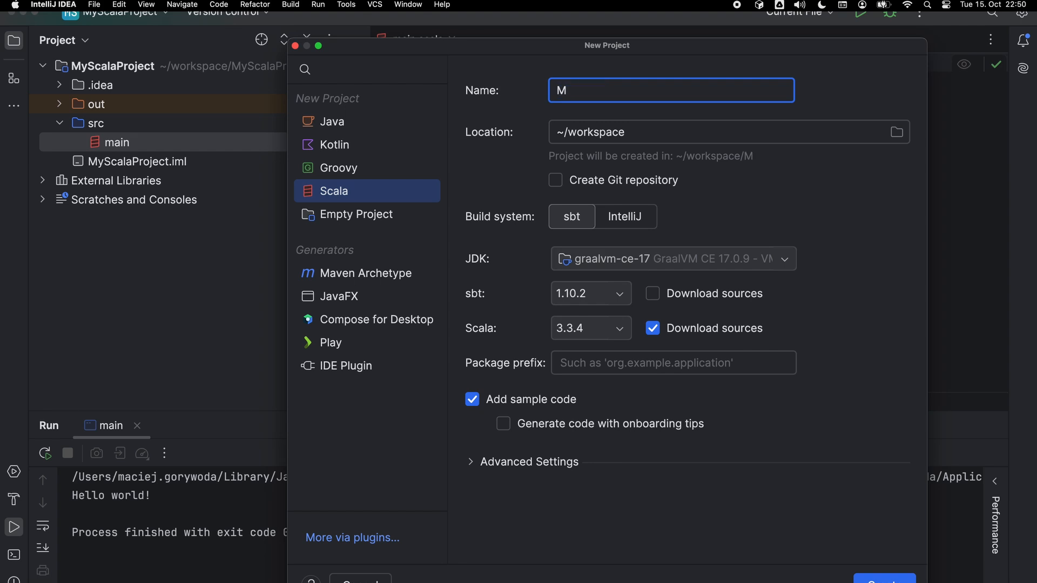
text(ySbtP)
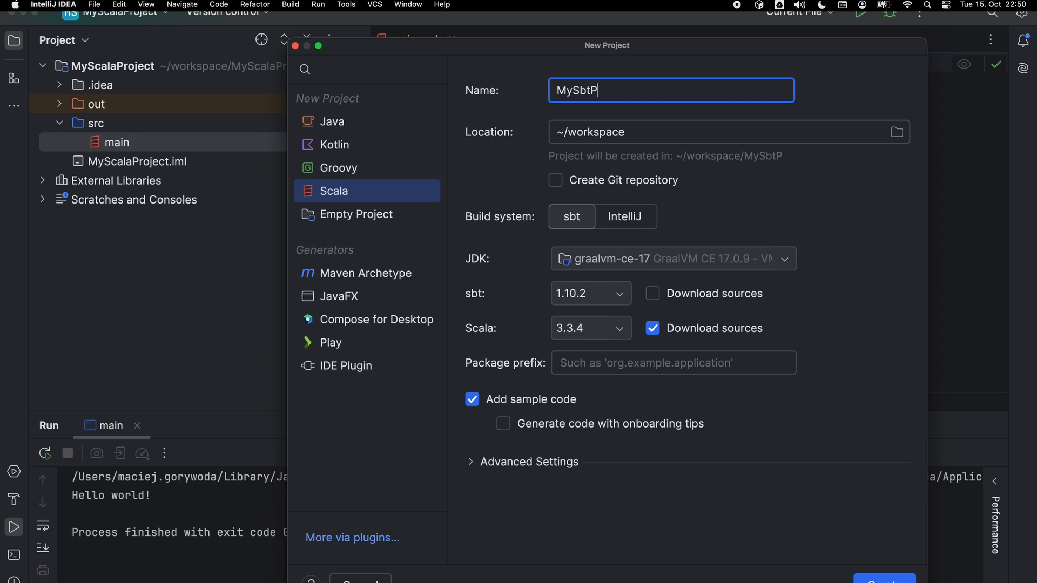
text(roject)
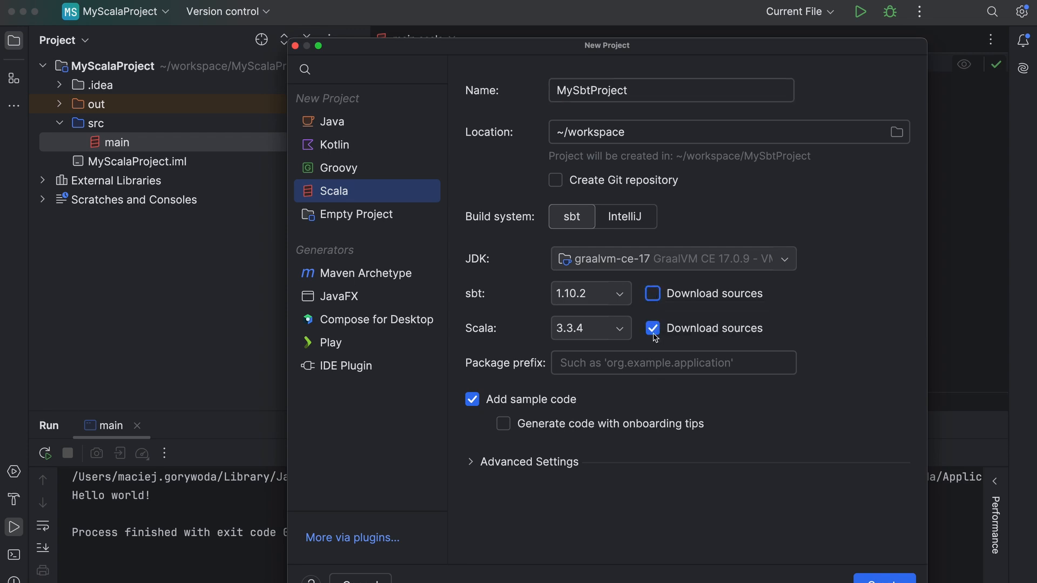
click(652, 329)
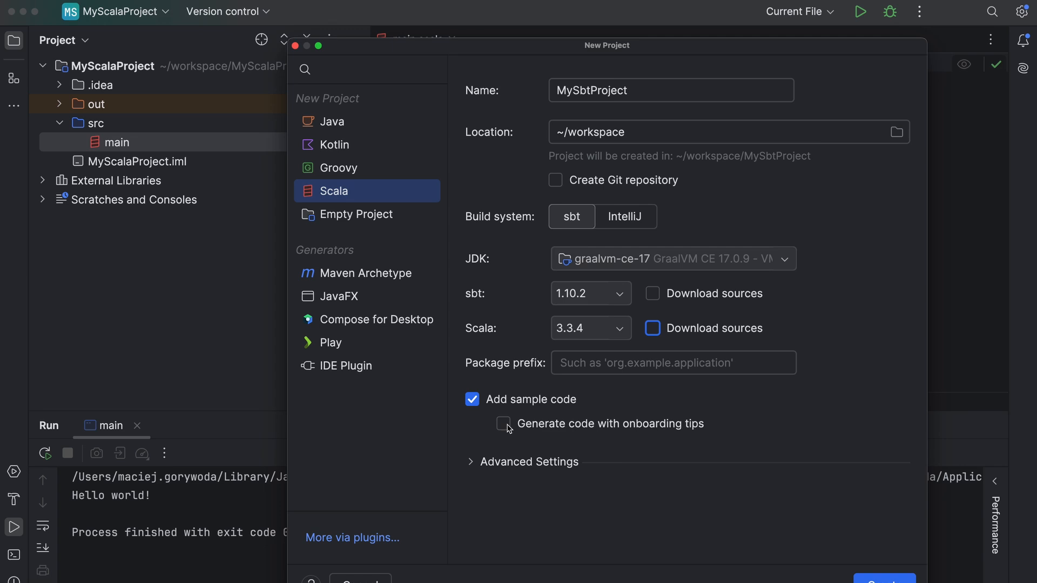
click(503, 424)
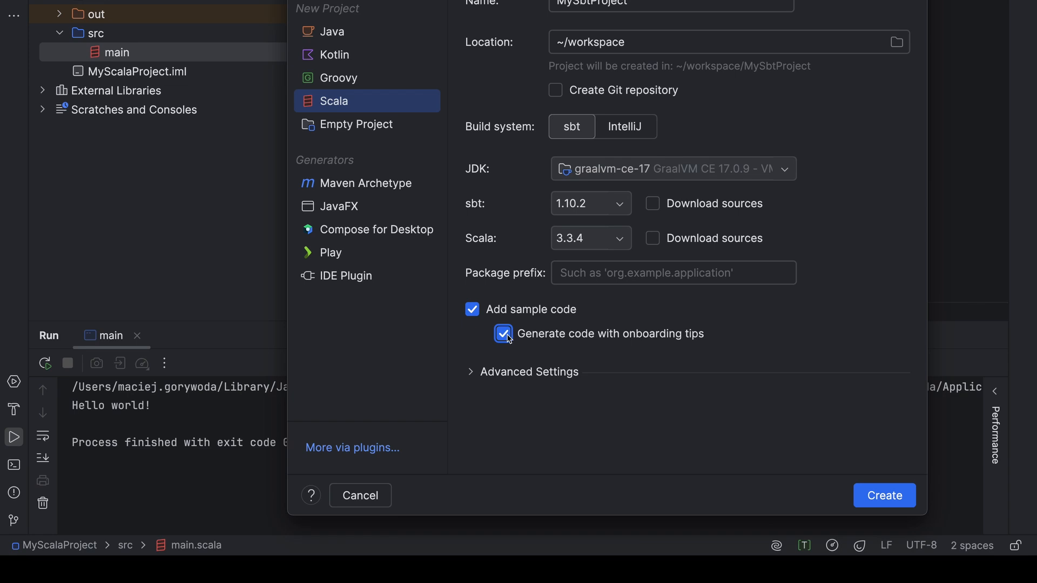
Create MySbtProject in the current window, expand src, and open build.sbt.
click(884, 496)
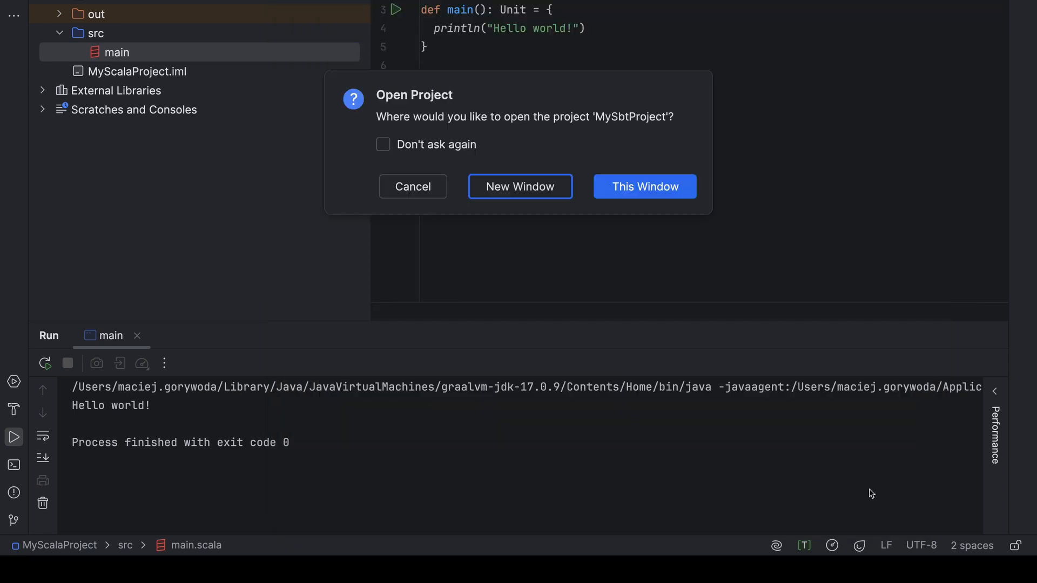
click(645, 186)
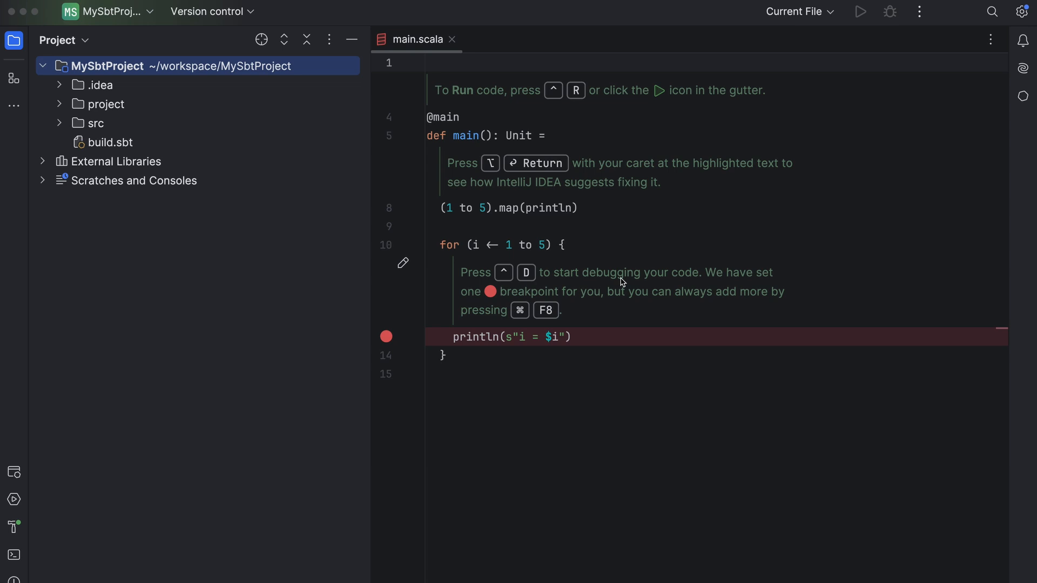
mouse_move(89, 128)
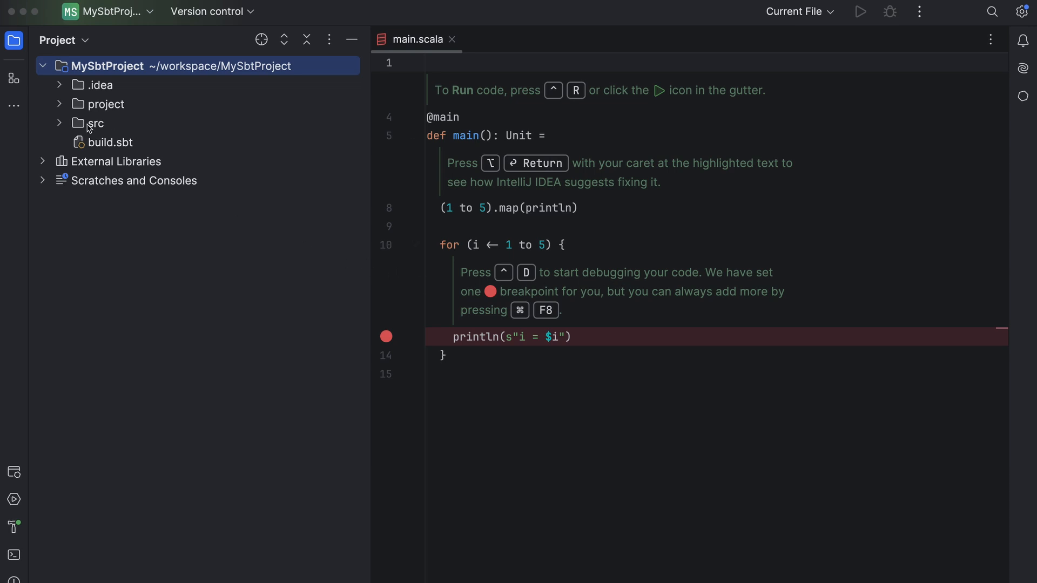
click(96, 124)
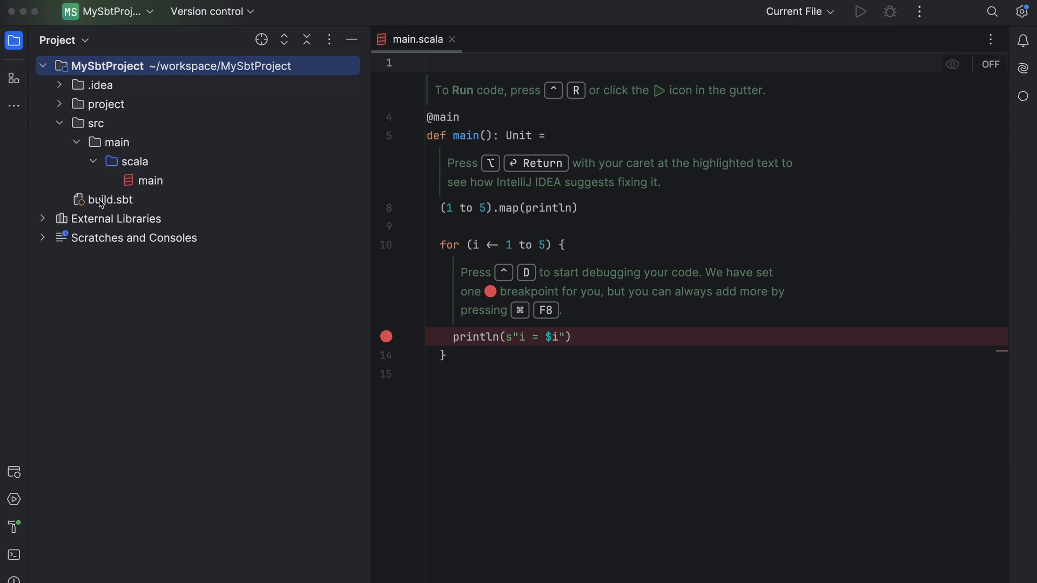
double_click(110, 200)
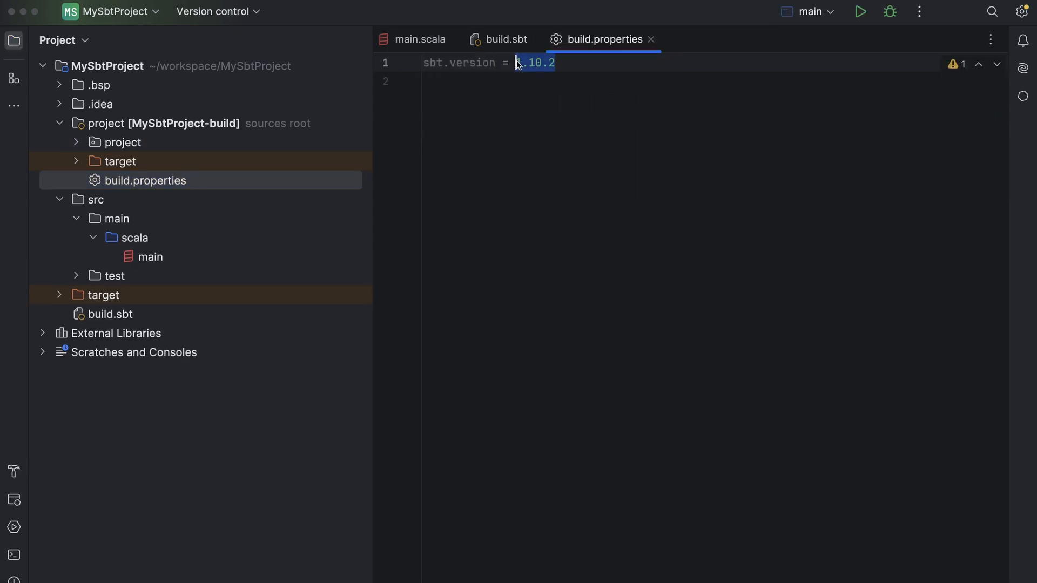
click(504, 39)
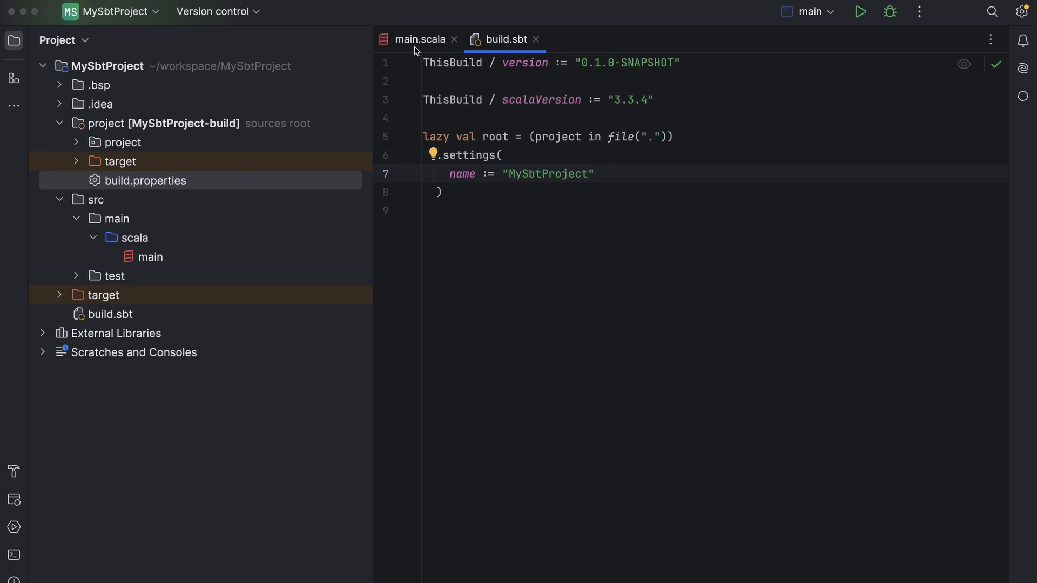
Run main.scala's main, printing 1 to 5 and i = 1 to i = 5.
click(417, 39)
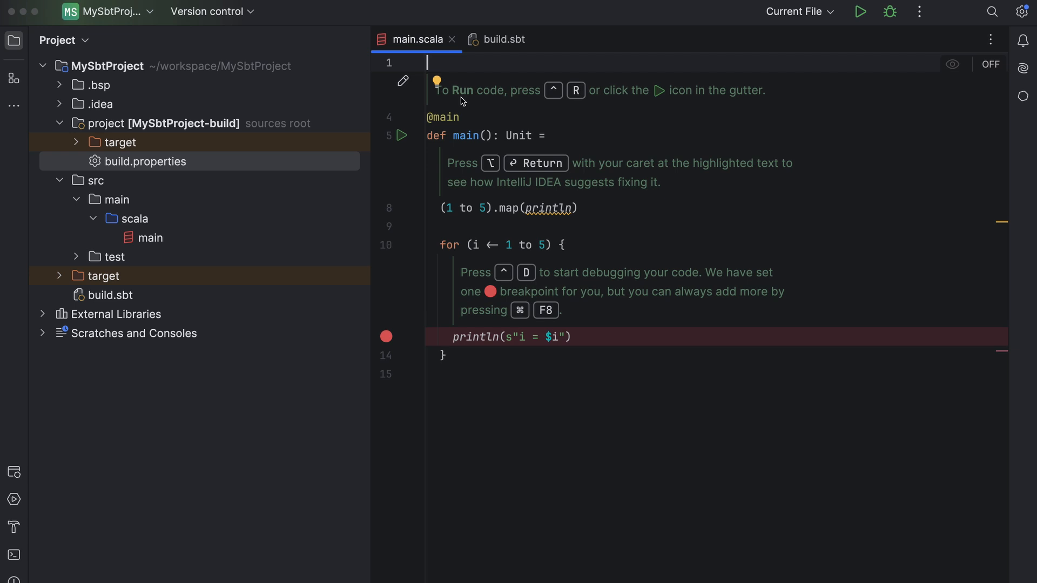
click(402, 136)
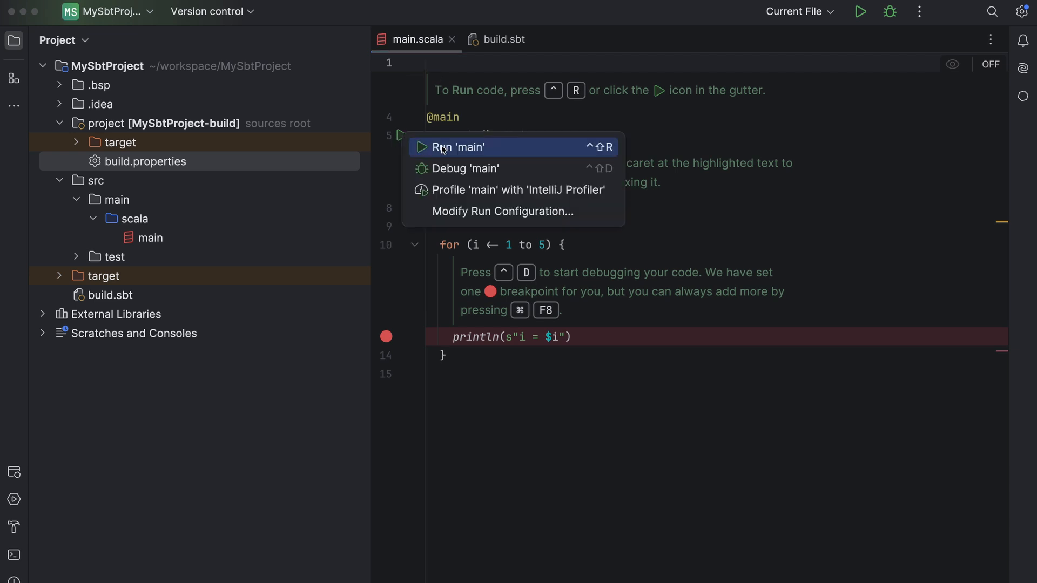
click(459, 147)
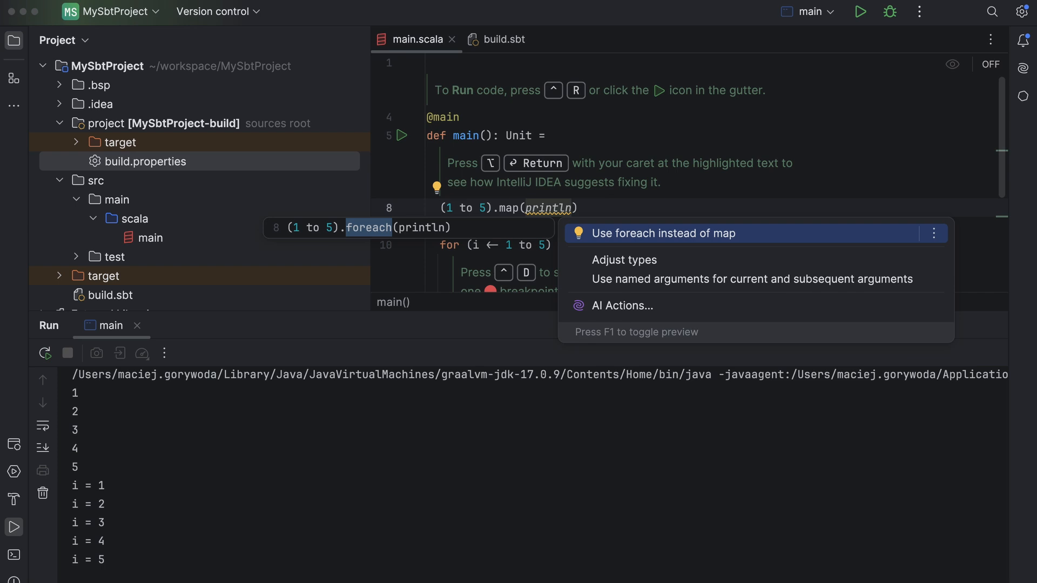
Apply the 'Use foreach instead of map' intention to the range's map(println).
click(663, 234)
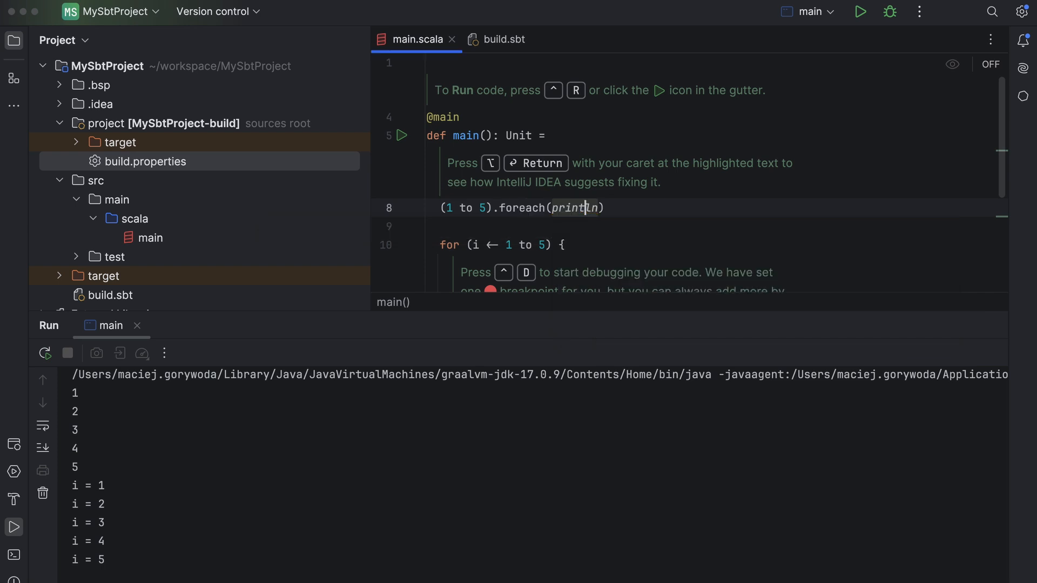
scroll(down, 3)
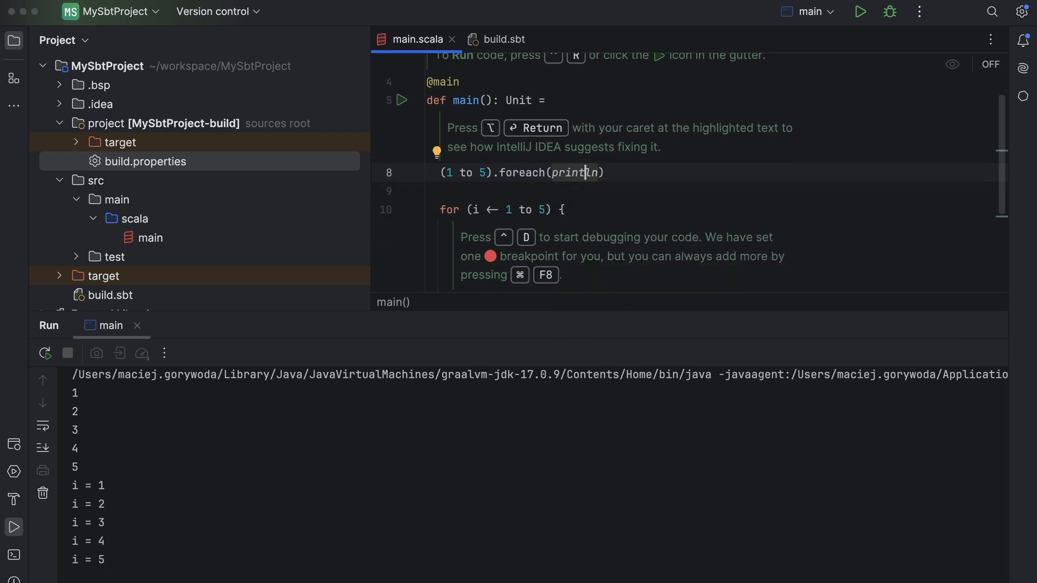
scroll(down, 3)
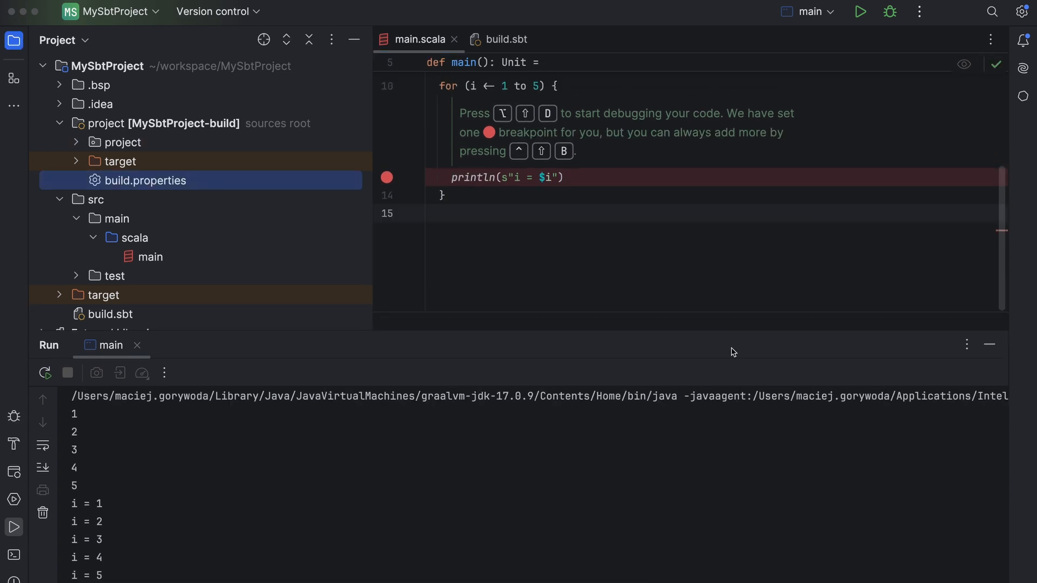
mouse_move(890, 12)
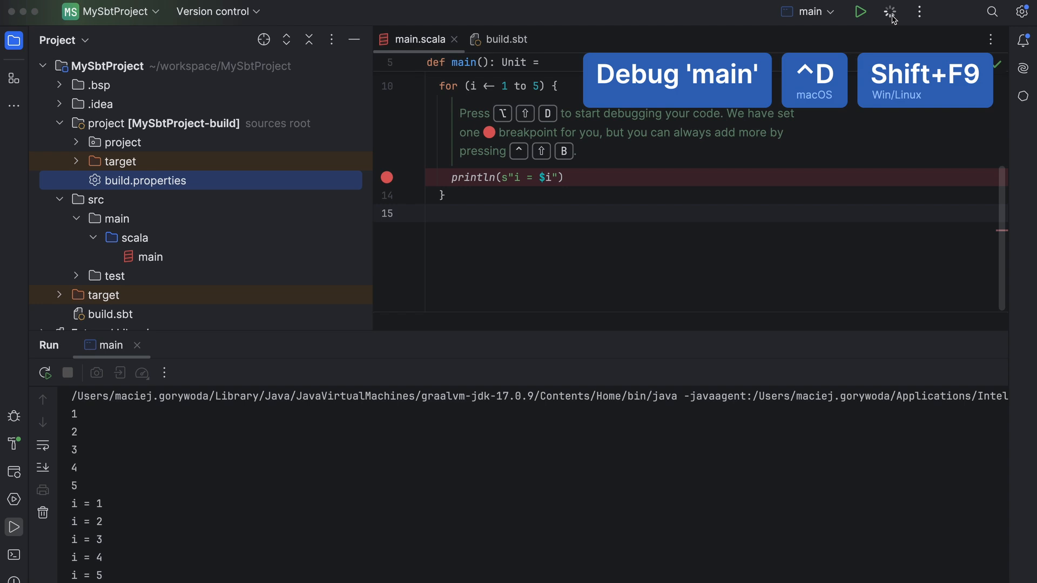
Debug main, inspecting the call stack frames and the value of i at the breakpoint.
click(889, 12)
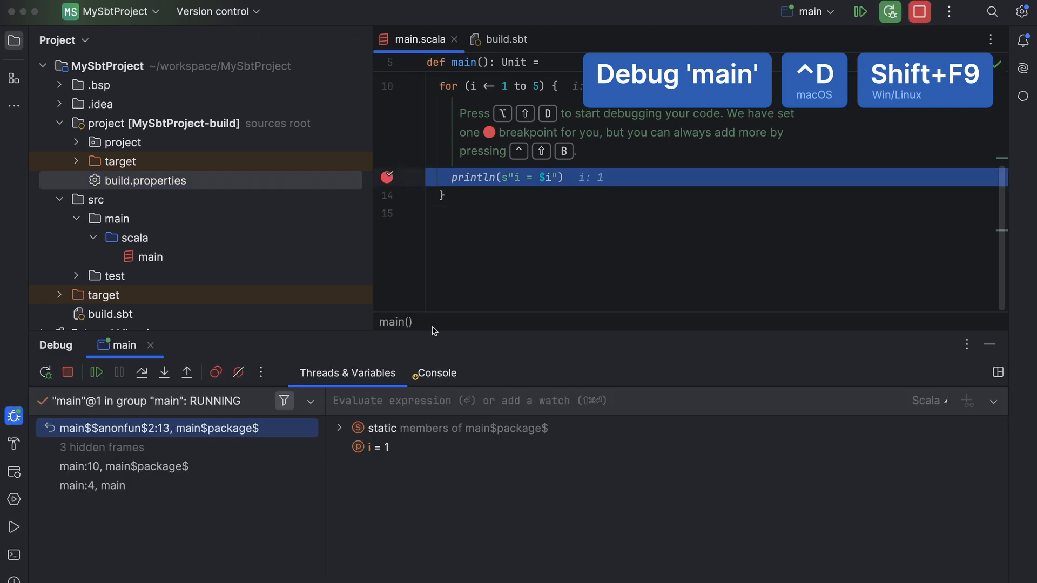
click(123, 467)
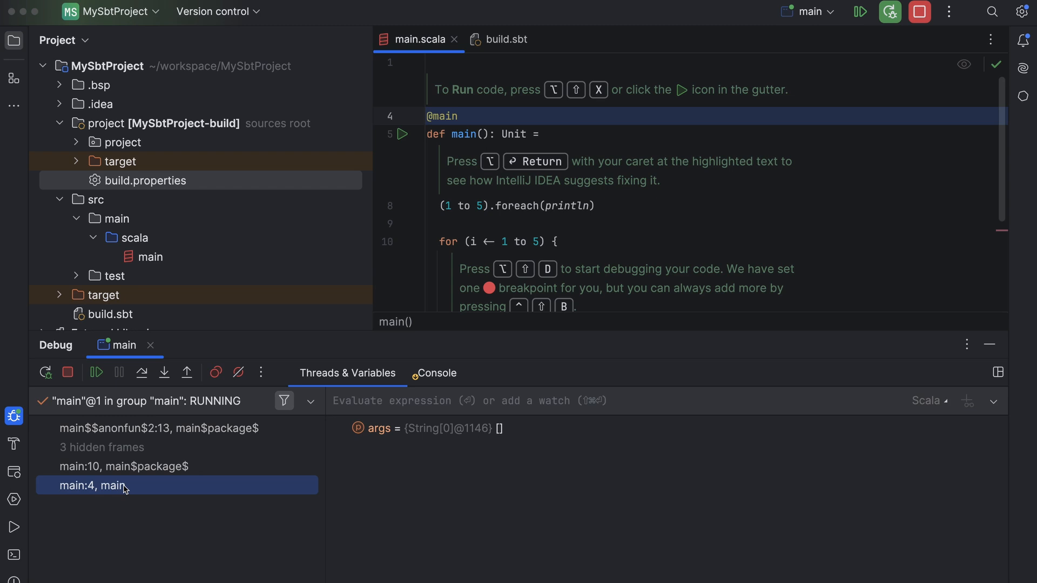
click(157, 428)
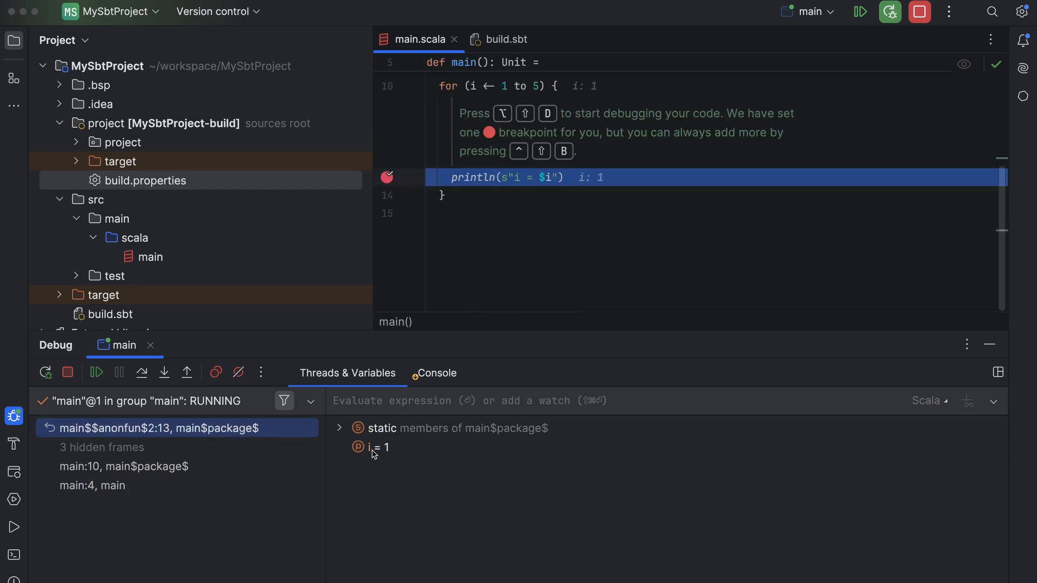
click(606, 179)
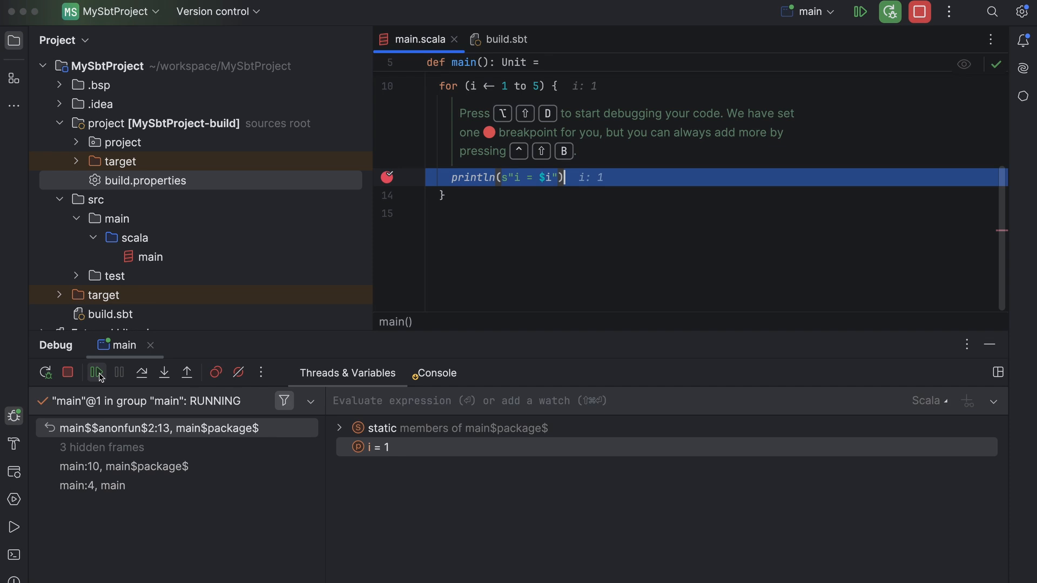
mouse_move(96, 372)
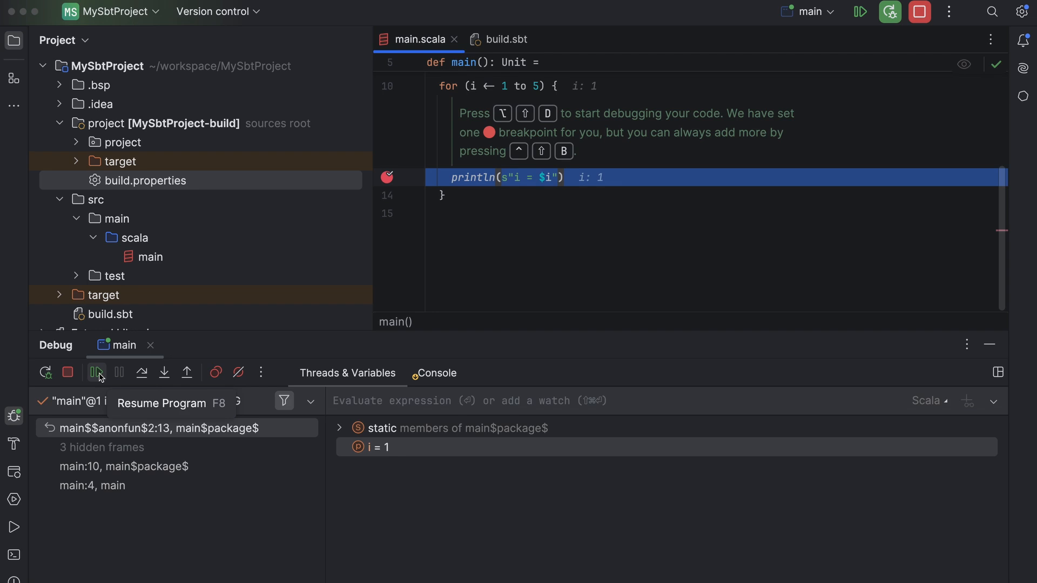
Resume through the remaining loop passes until the program finishes printing i = 5.
click(98, 373)
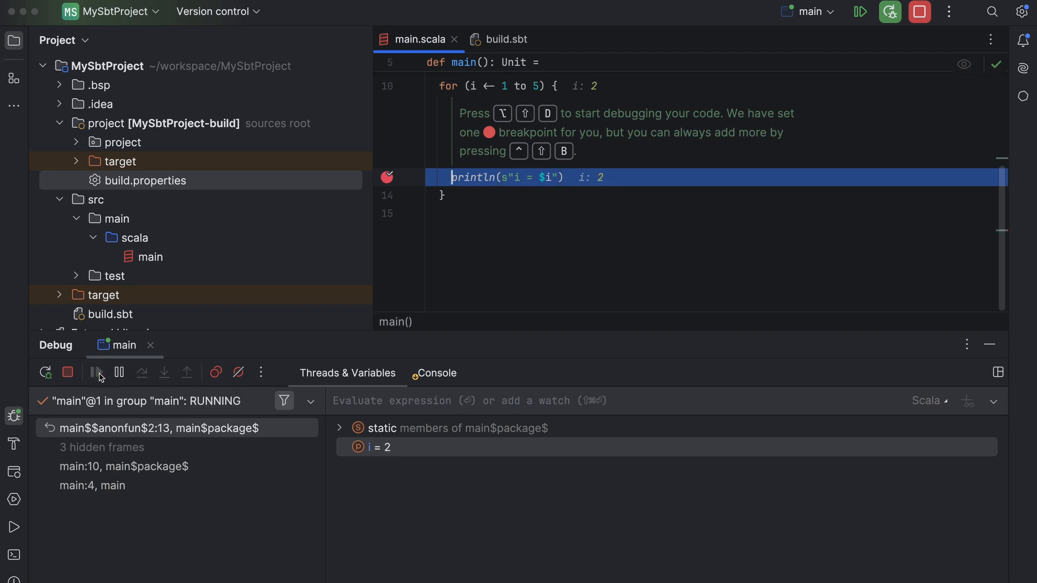
click(95, 373)
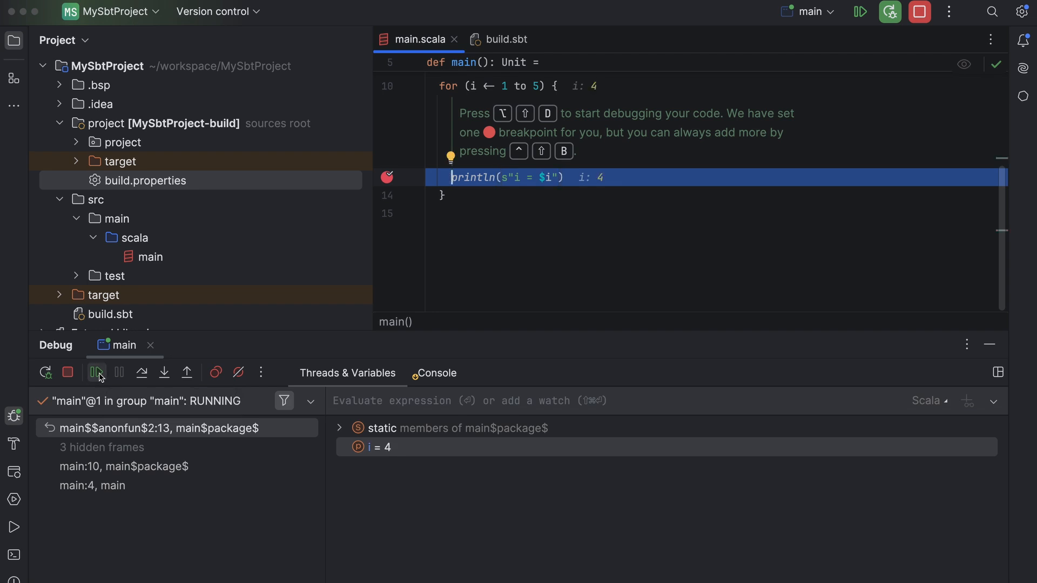
click(97, 372)
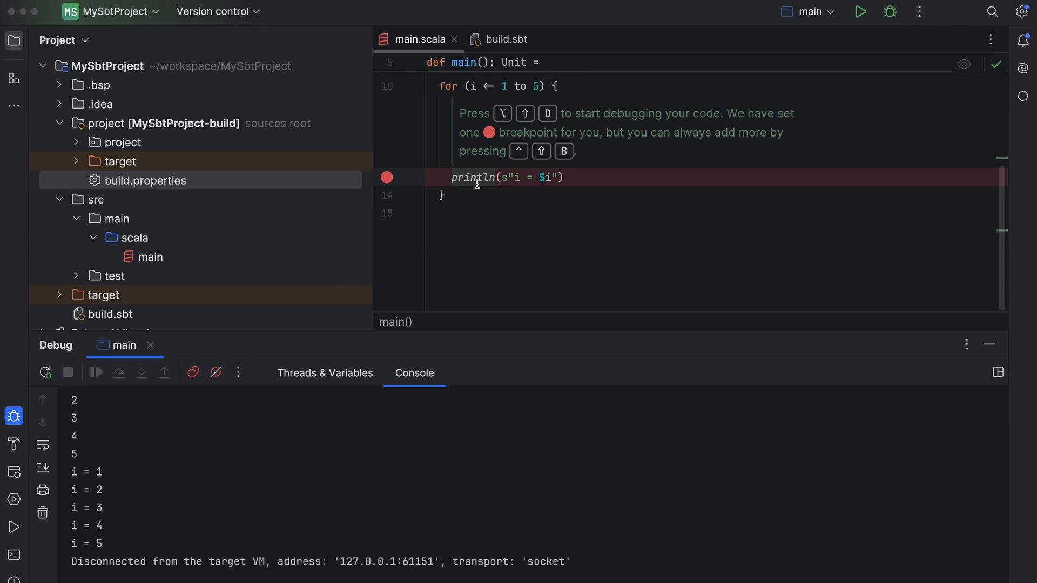
Extract the whole println(...) call as a file-level method via Refactor > Extract Method.
right_click(476, 183)
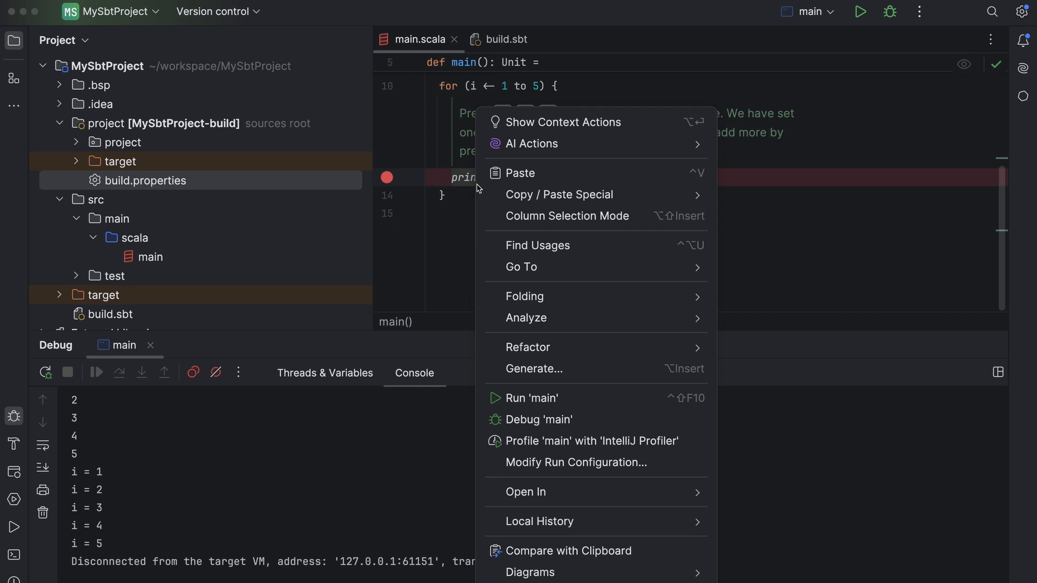
mouse_move(539, 348)
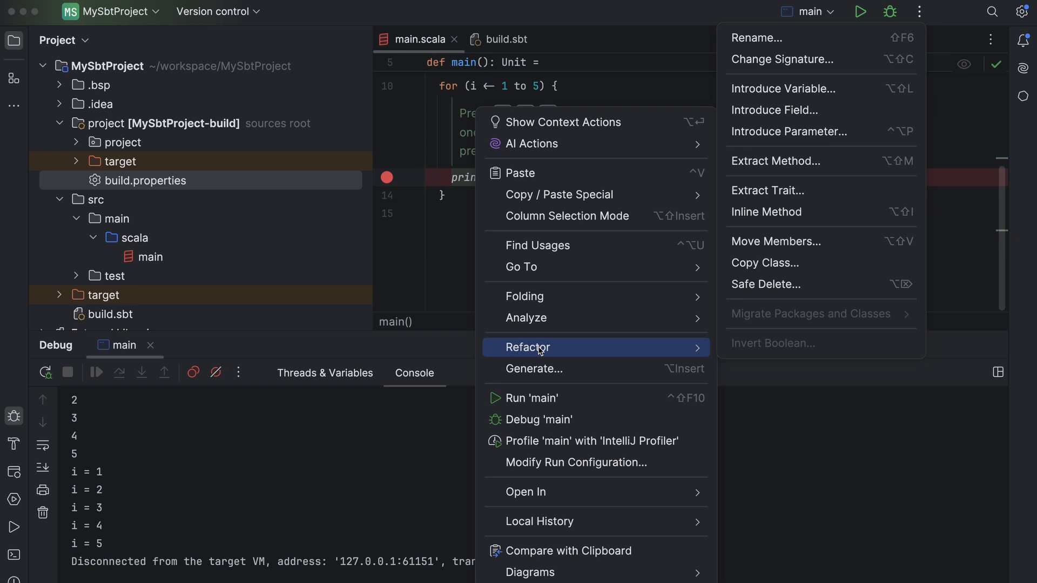
mouse_move(787, 169)
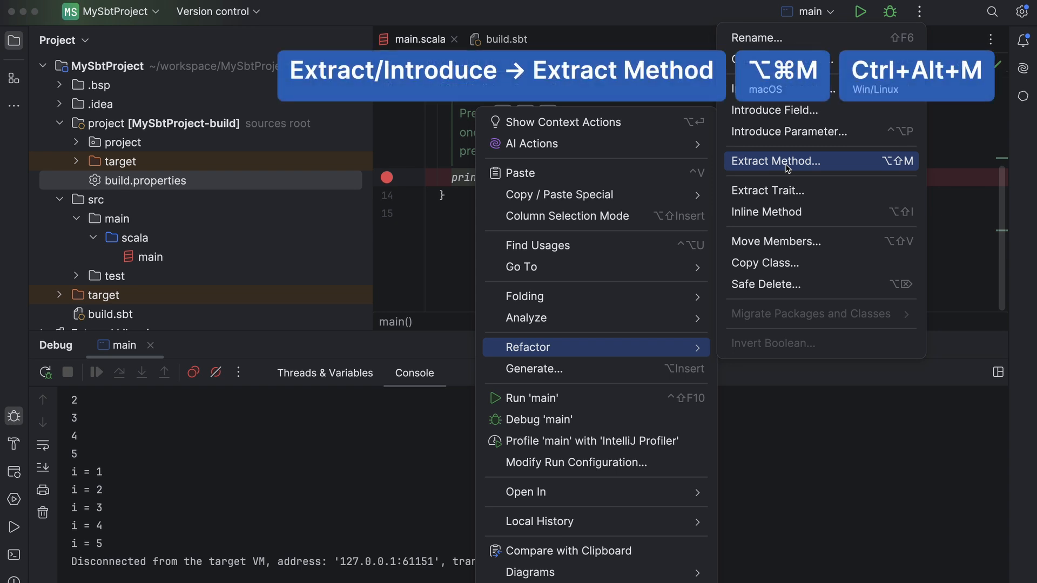
click(785, 161)
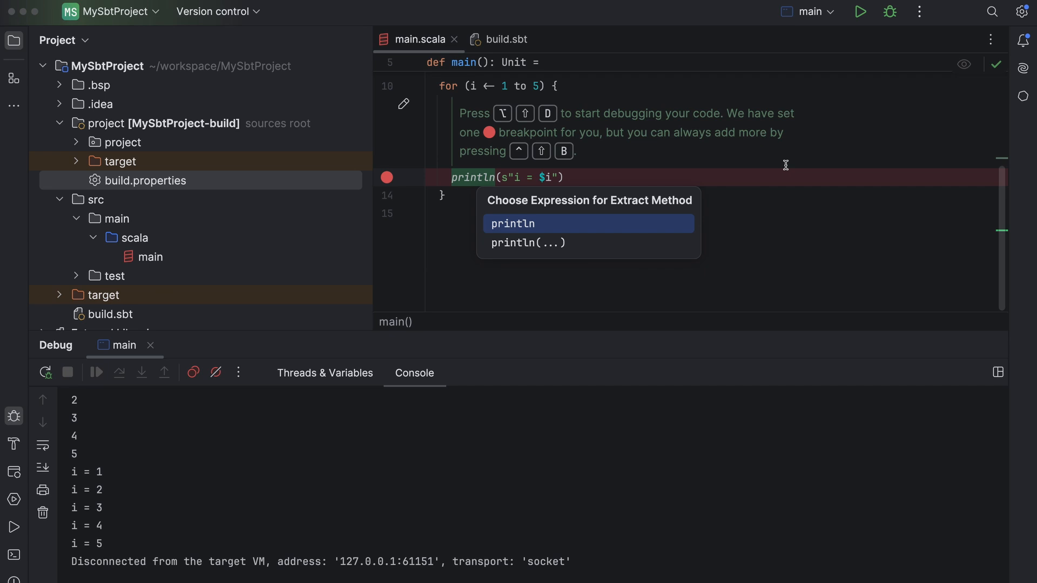
click(529, 224)
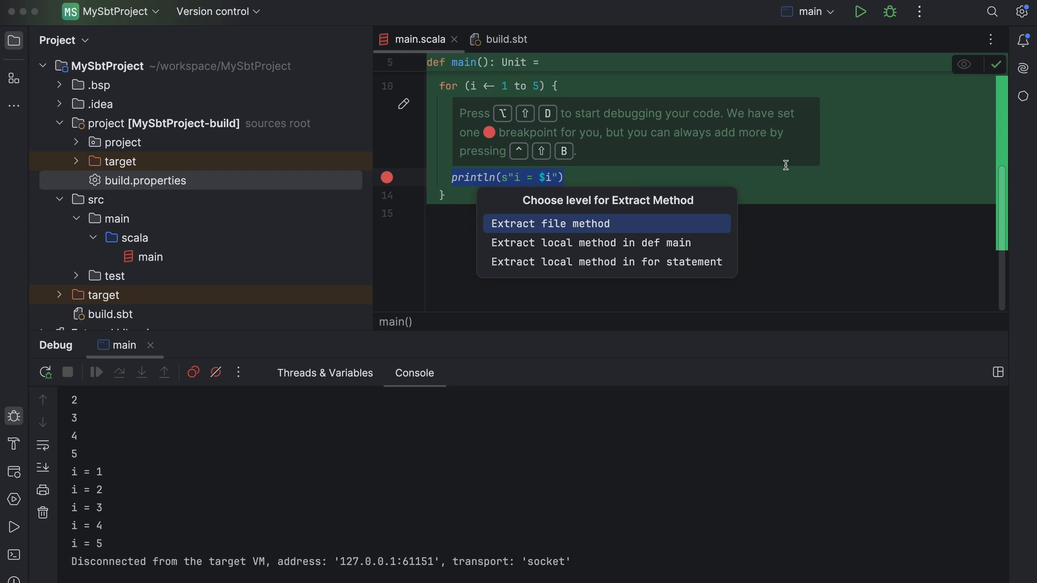
click(550, 224)
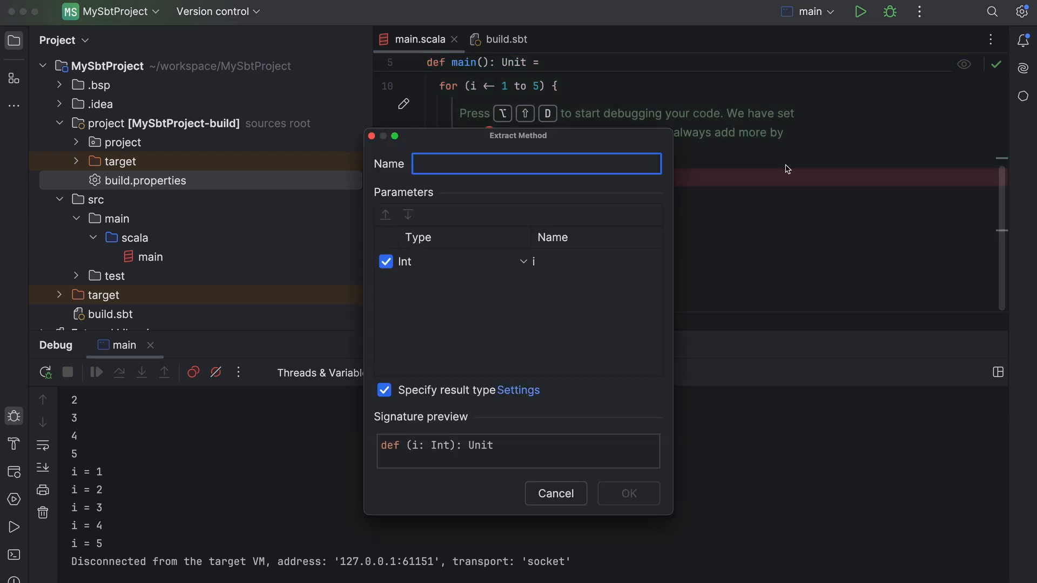
Name the extracted method 'print' and confirm, so the loop calls print(i).
text(print)
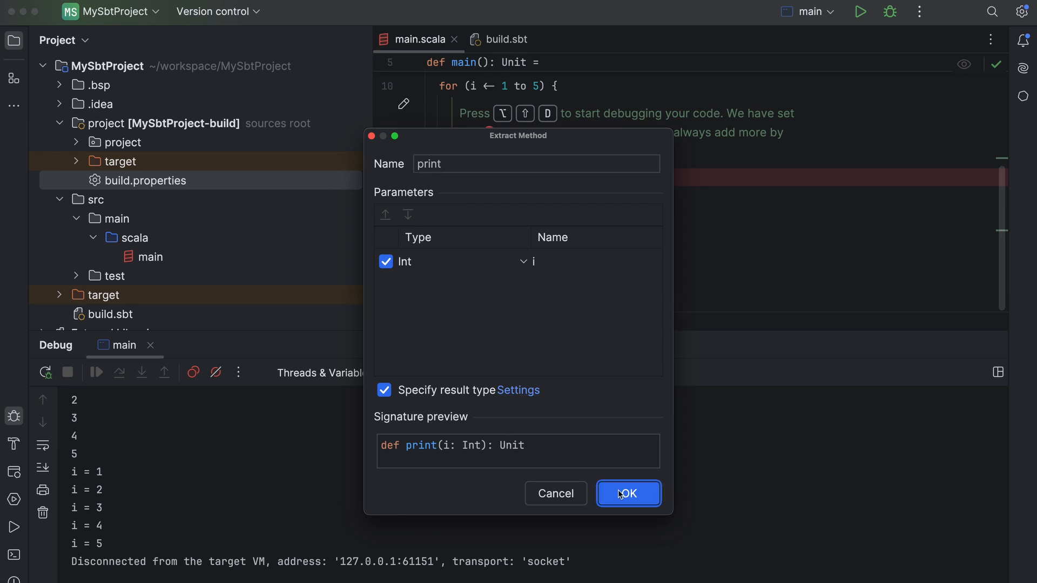
click(629, 493)
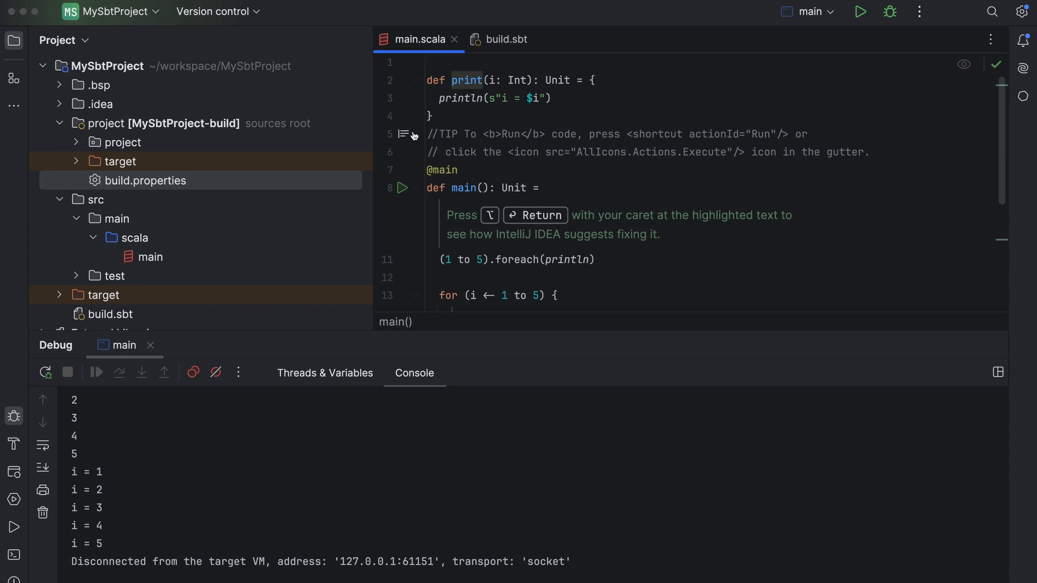
scroll(down, 3)
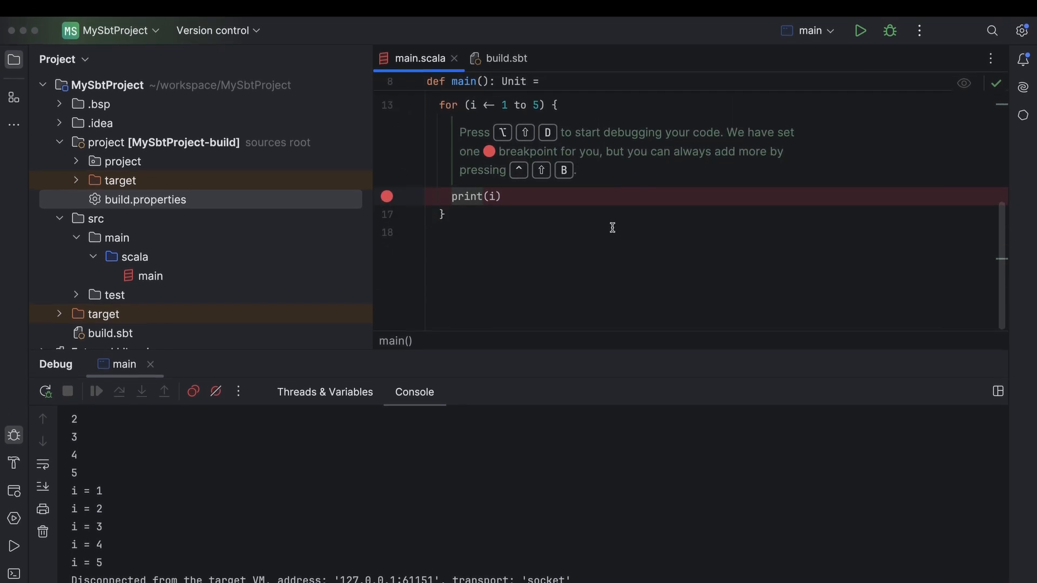
mouse_move(890, 41)
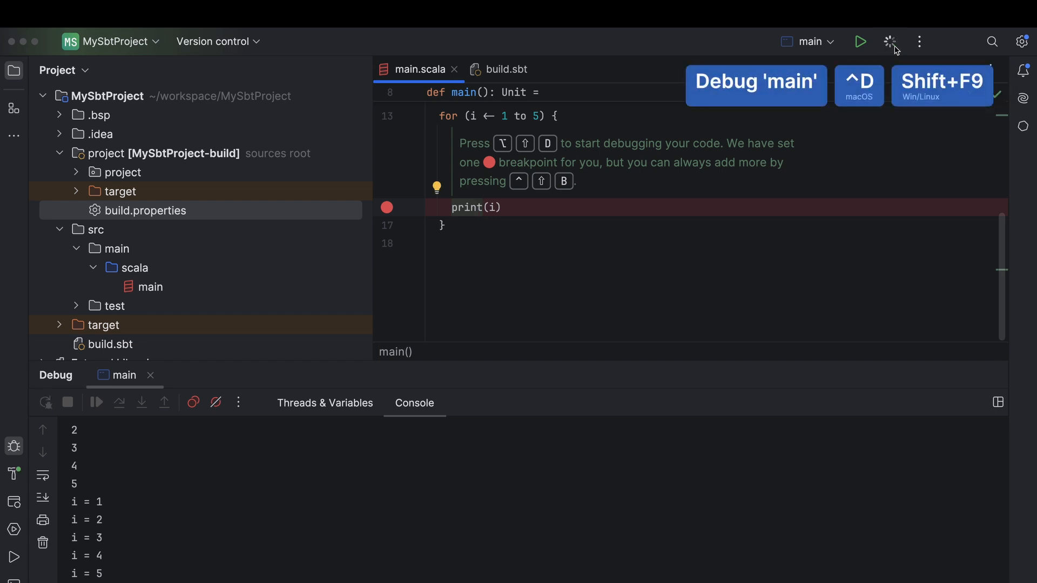
Debug 'main', step into print(i) with i = 1, then step back out.
click(890, 41)
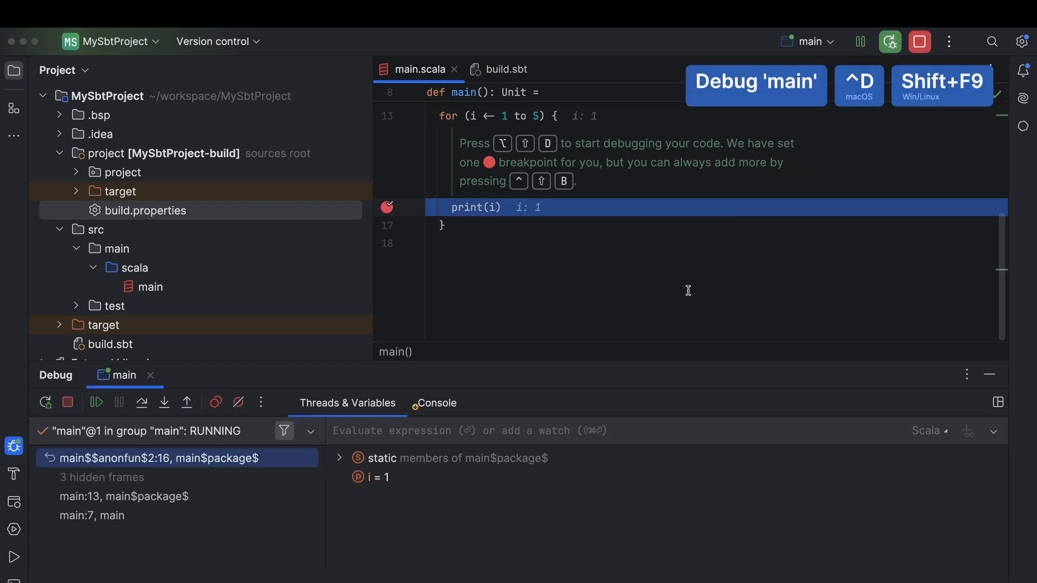
mouse_move(164, 378)
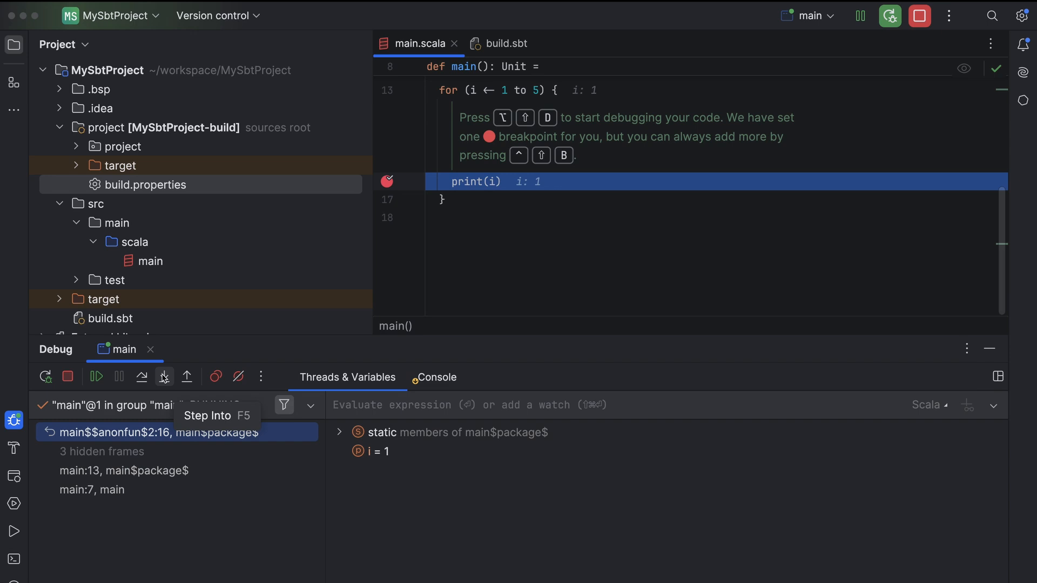
click(164, 377)
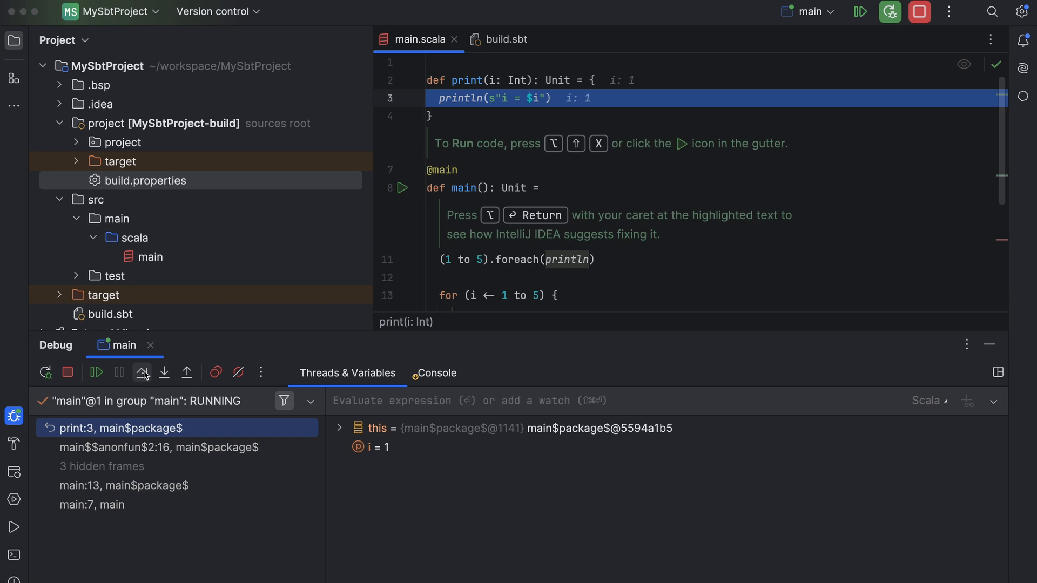
mouse_move(187, 372)
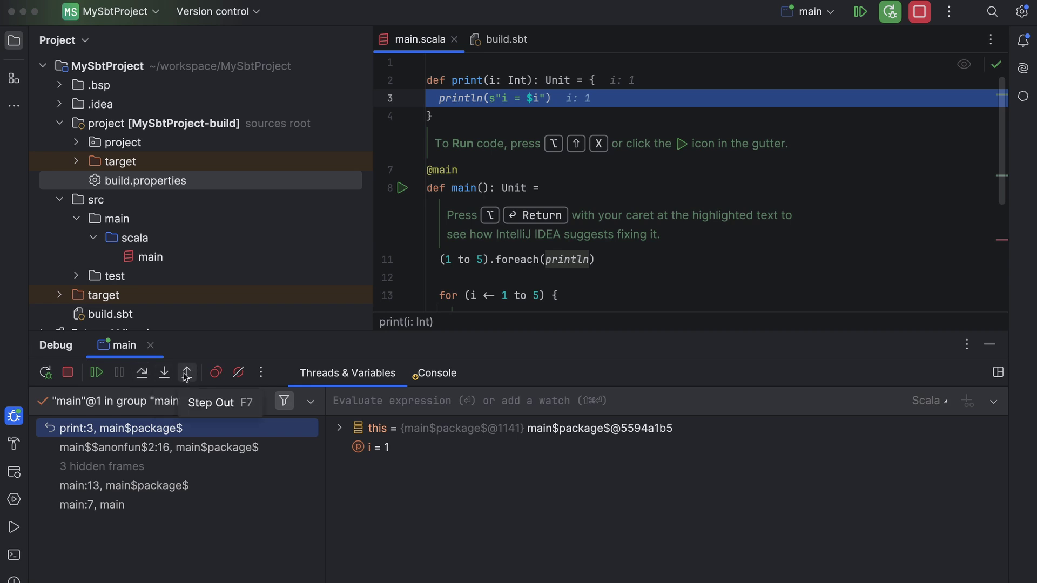
click(187, 373)
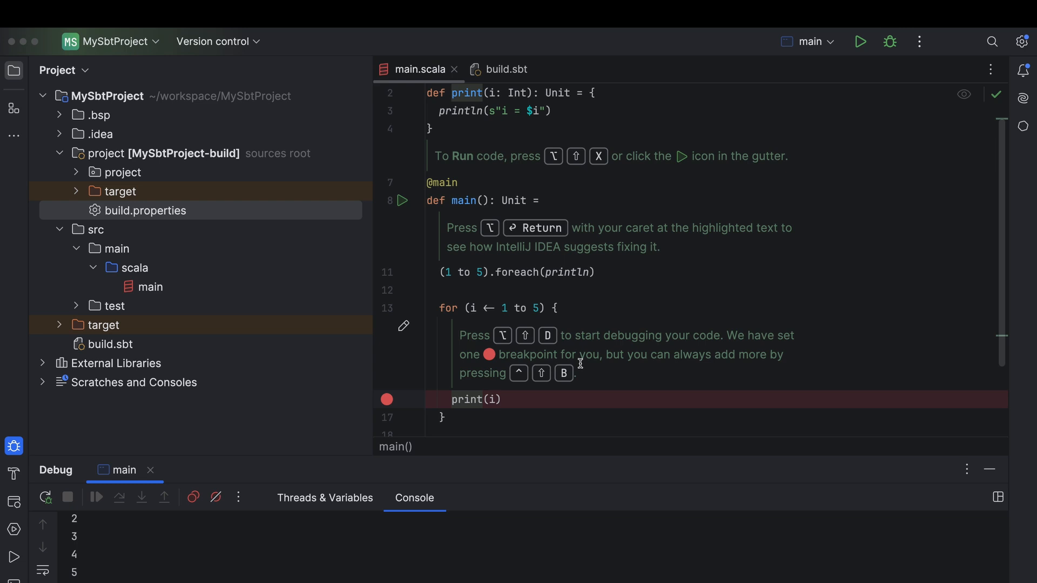
Clone the signals3 repository from the linked GitHub account as a new project.
click(95, 34)
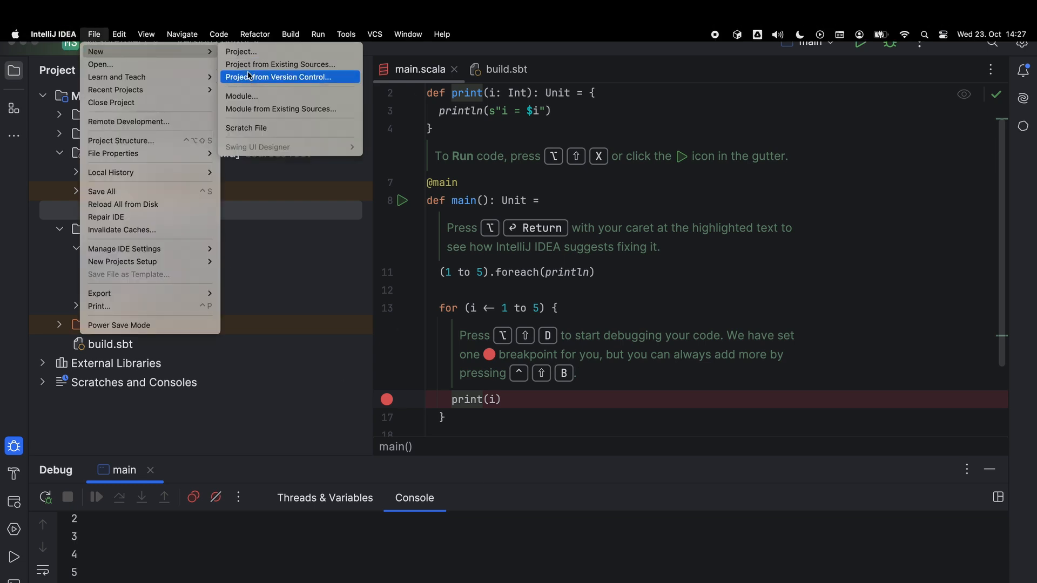
click(283, 77)
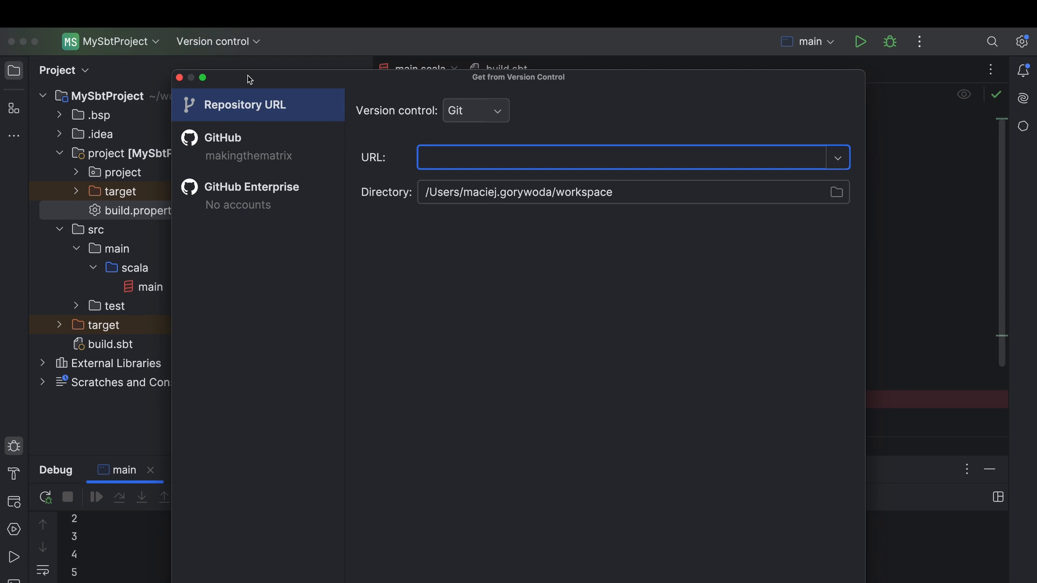
click(244, 146)
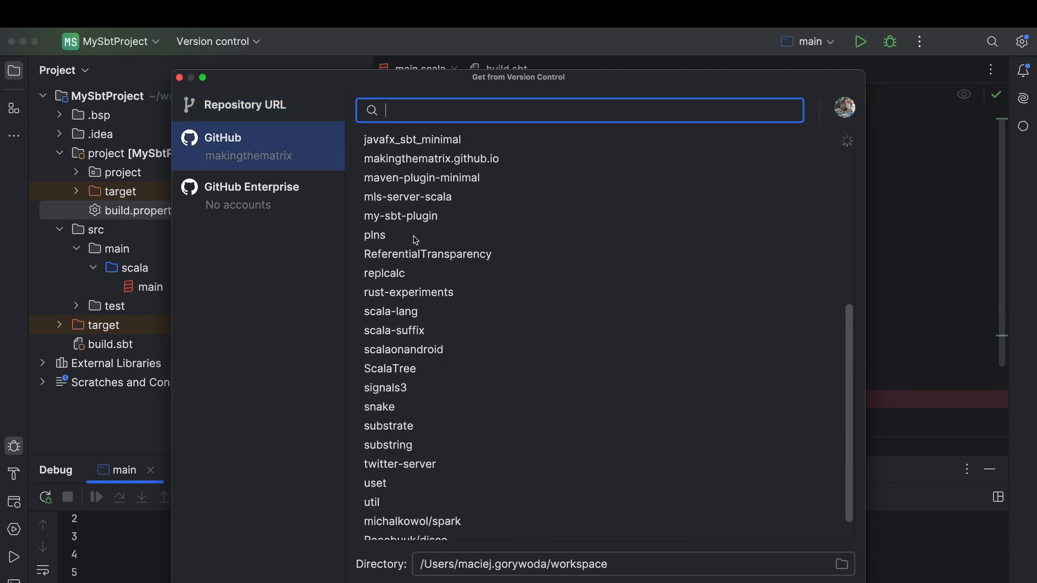
click(386, 357)
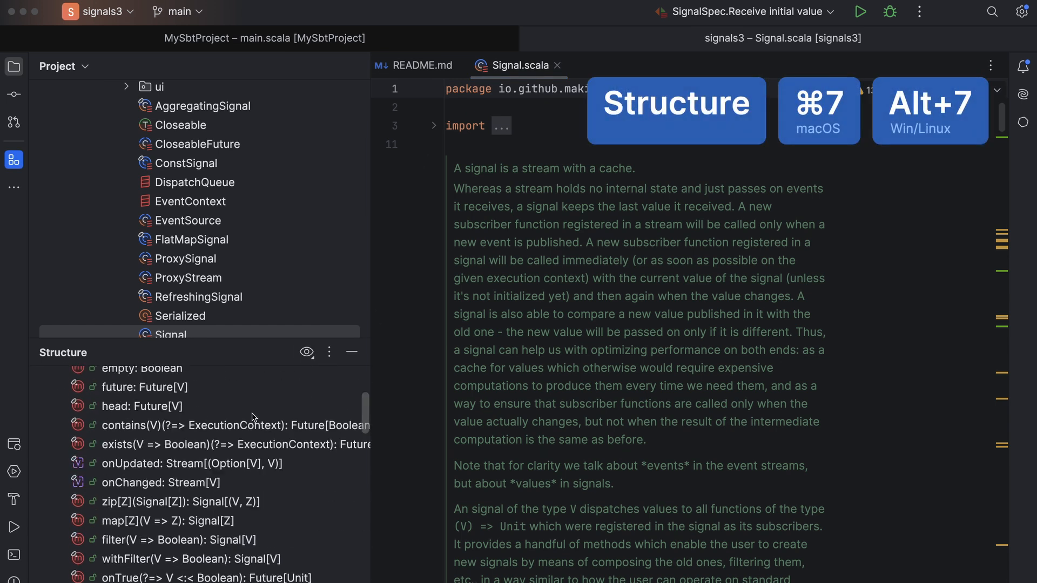
Show inherited members in the File Structure outline and jump to SignalSubscription's changed method.
scroll(down, 3)
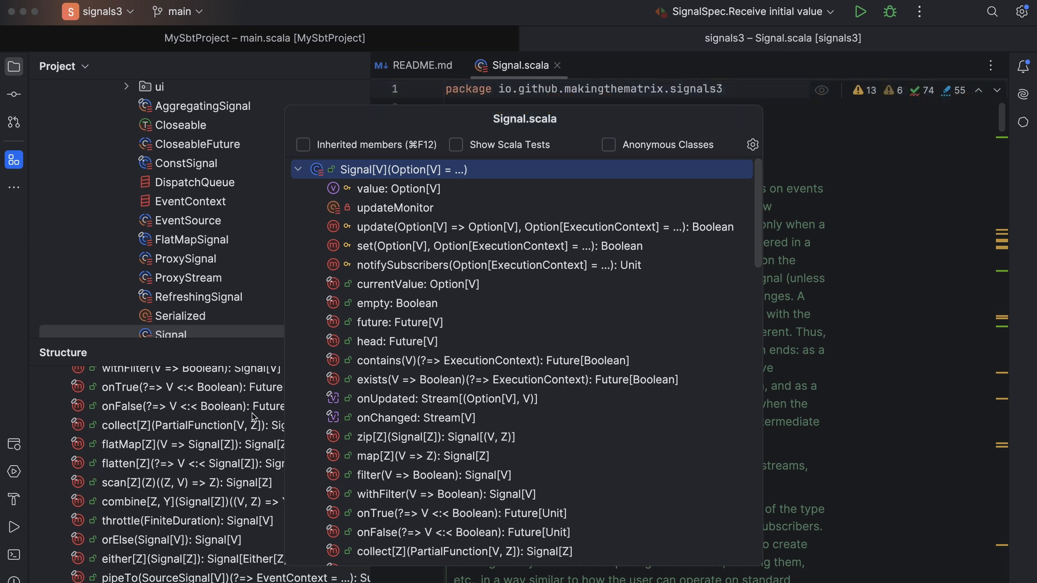
mouse_move(318, 154)
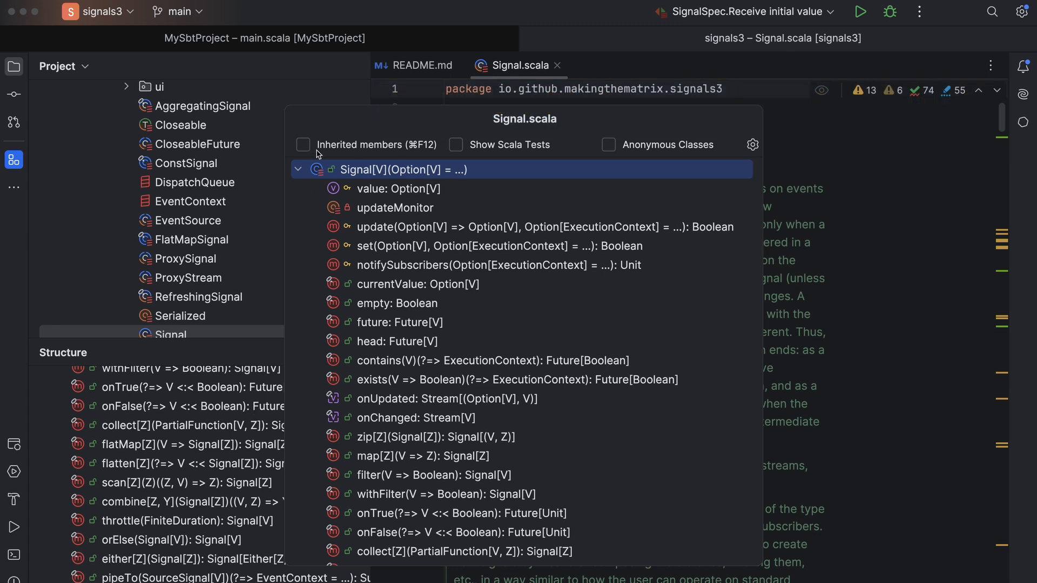
click(303, 144)
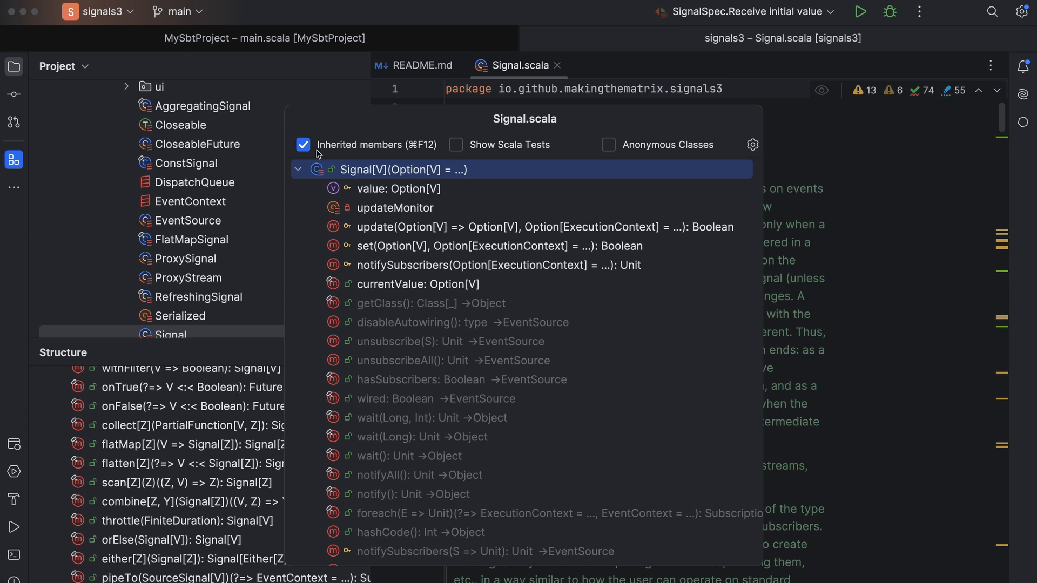
click(298, 170)
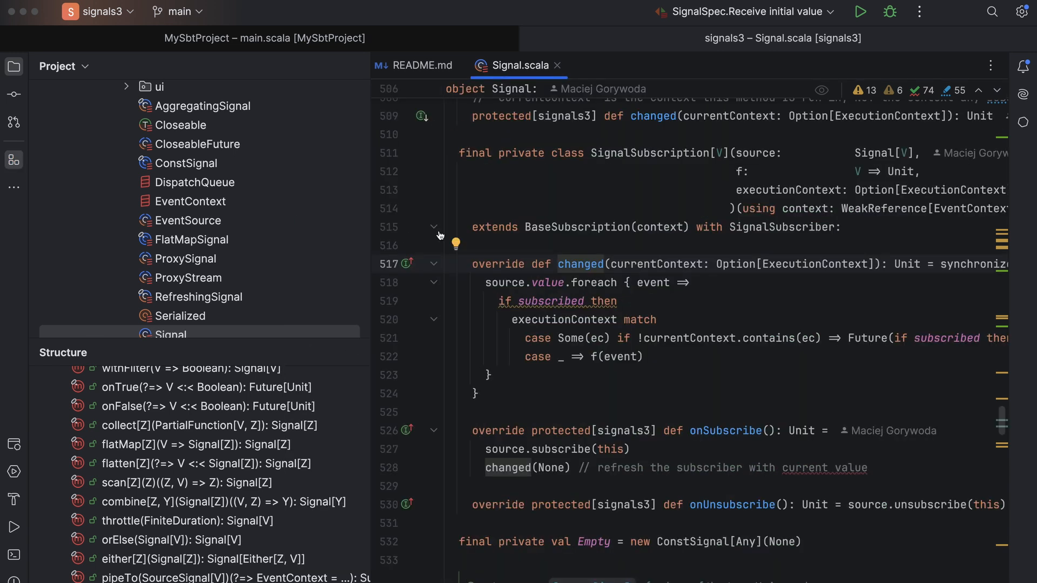
mouse_move(456, 227)
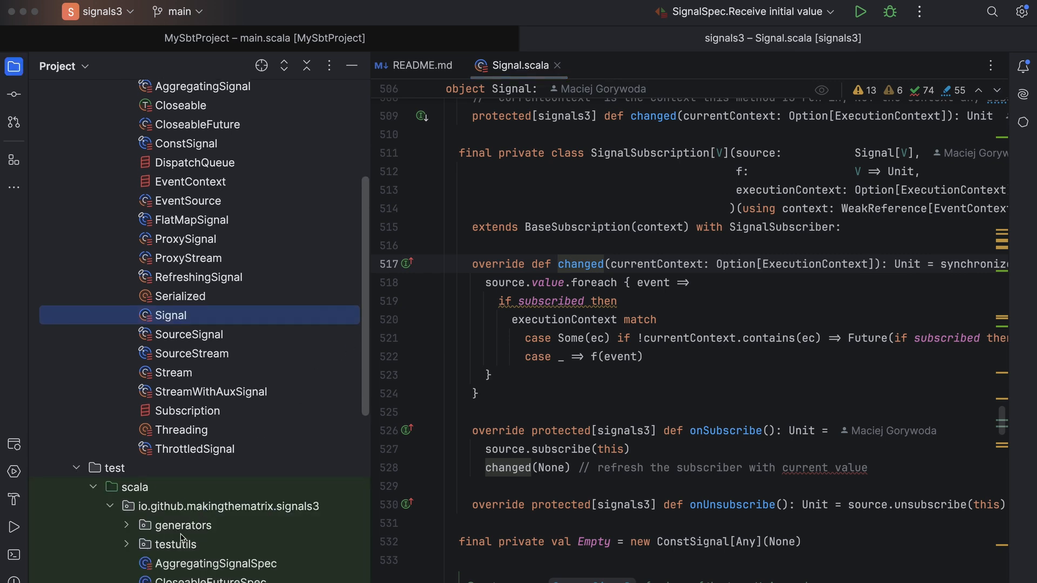
Open SignalSpec.scala from the test folder and run its 'Receive initial value' test.
scroll(down, 3)
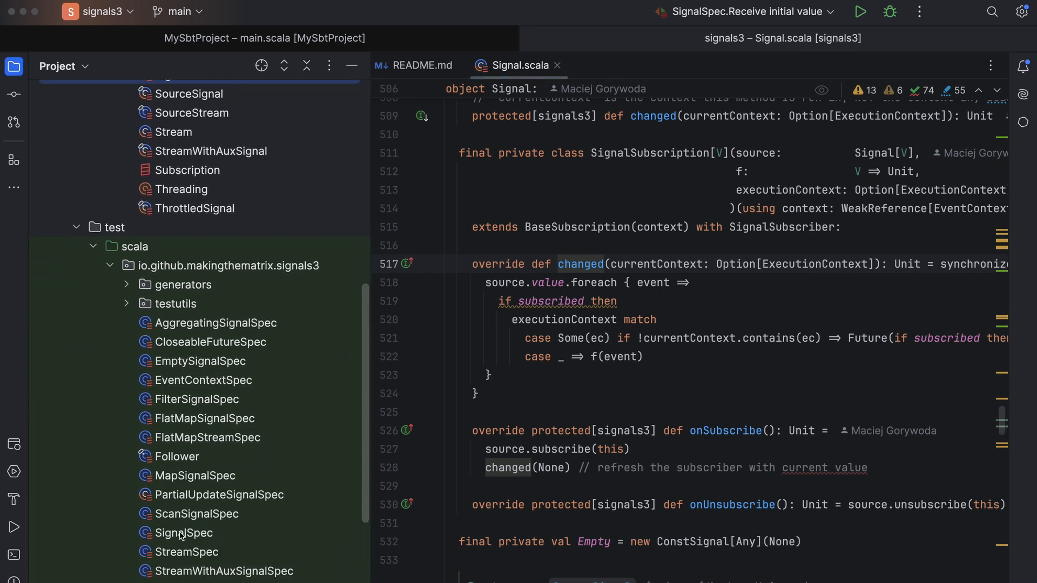
double_click(178, 533)
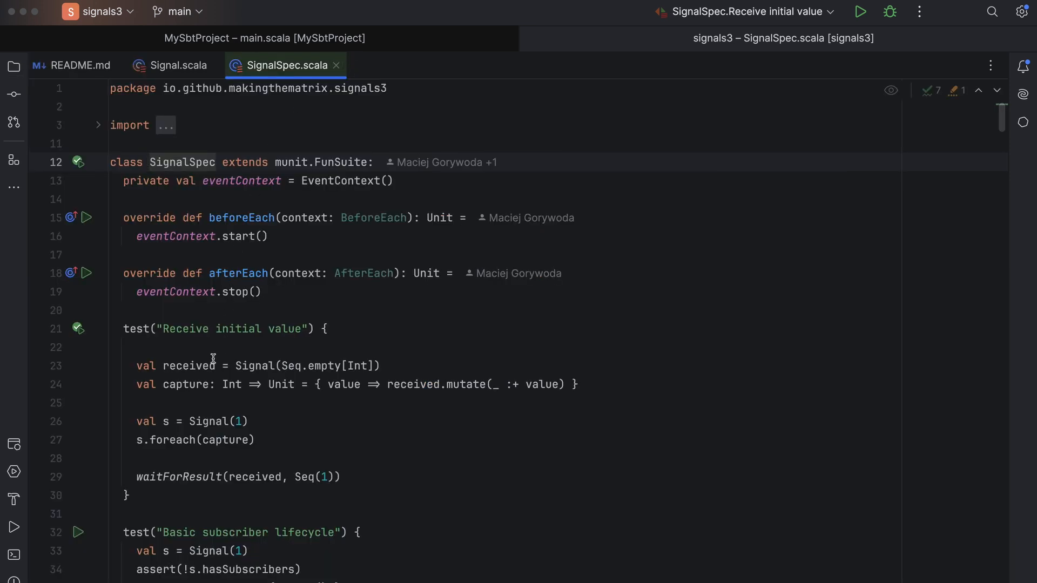
mouse_move(253, 366)
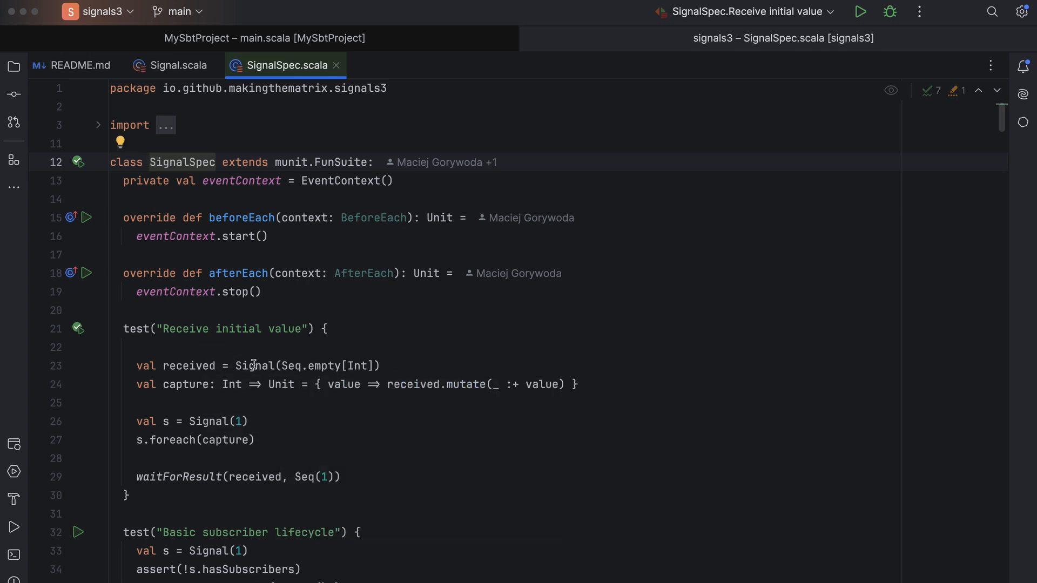
mouse_move(204, 365)
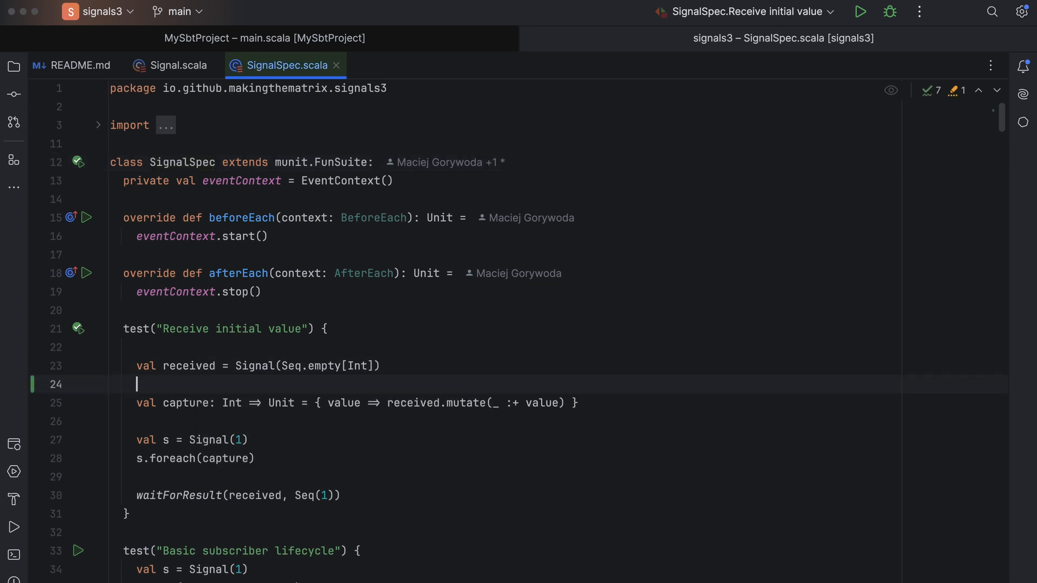
text(received.)
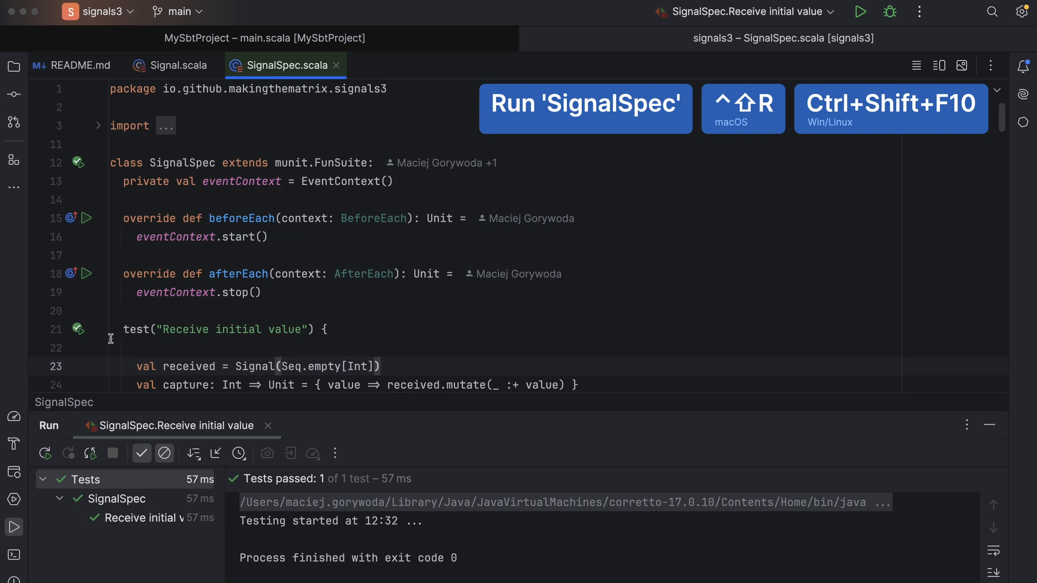
Reopen the Project tree and browse the signals3 test spec files.
click(12, 67)
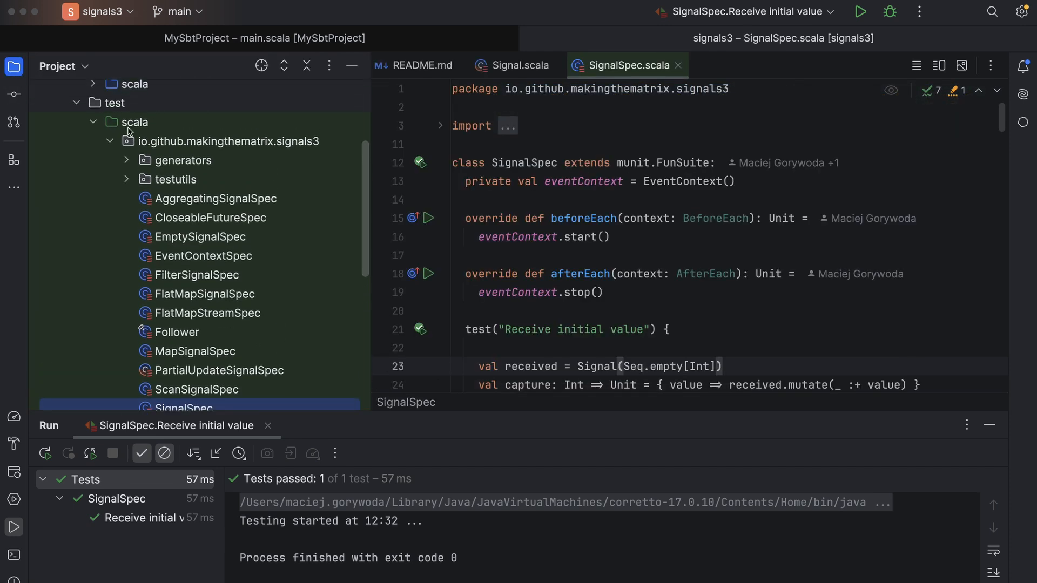
click(176, 332)
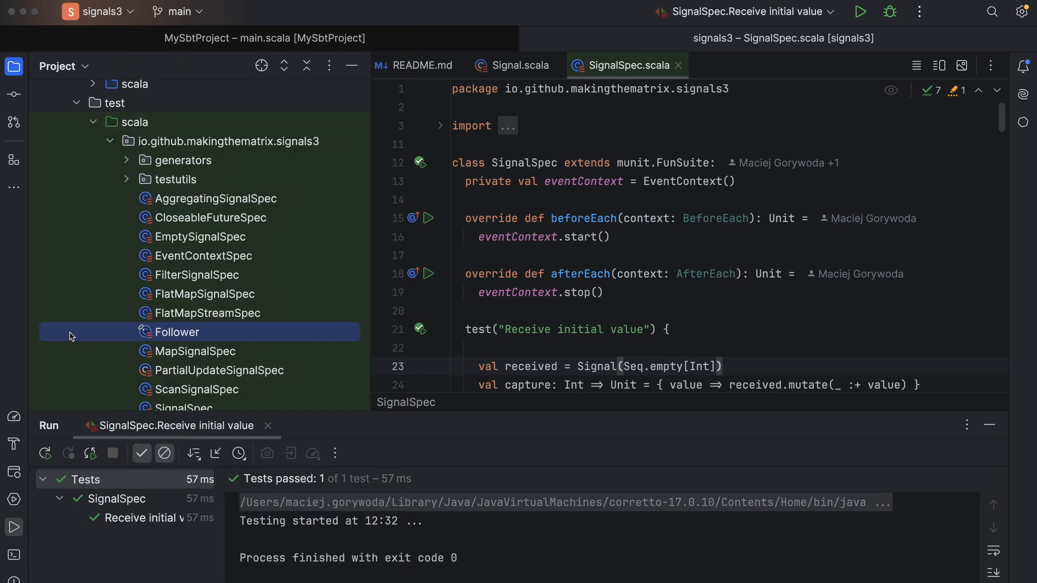
right_click(173, 161)
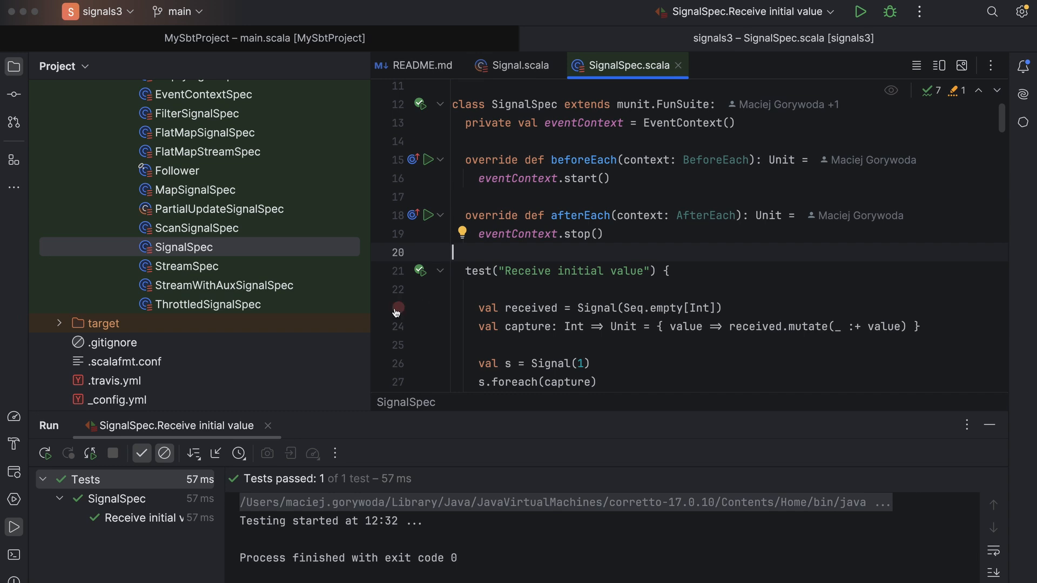
Add a breakpoint on SignalSpec line 23 and debug the 'Receive initial value' test.
click(397, 308)
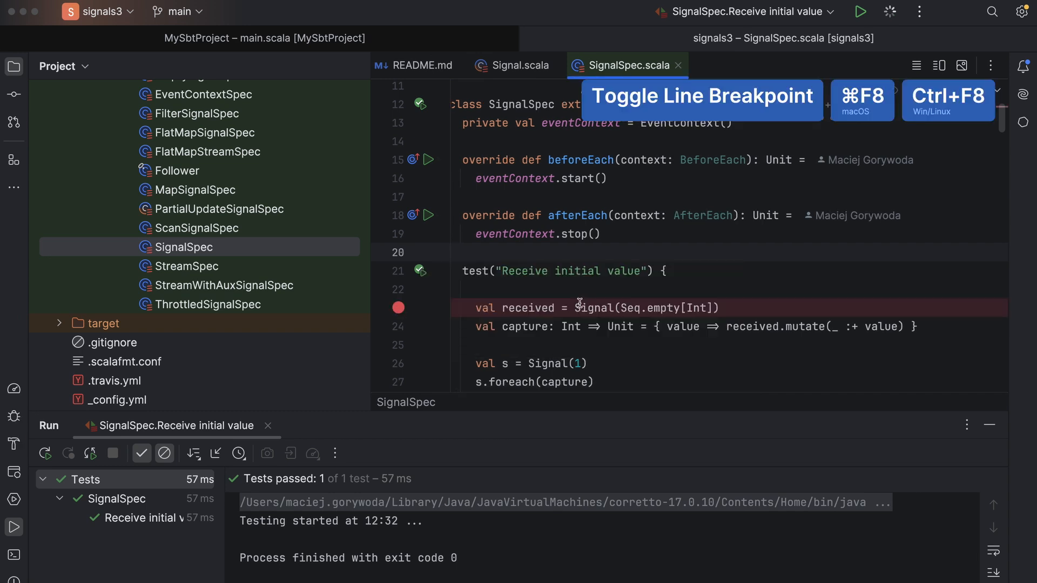
click(862, 11)
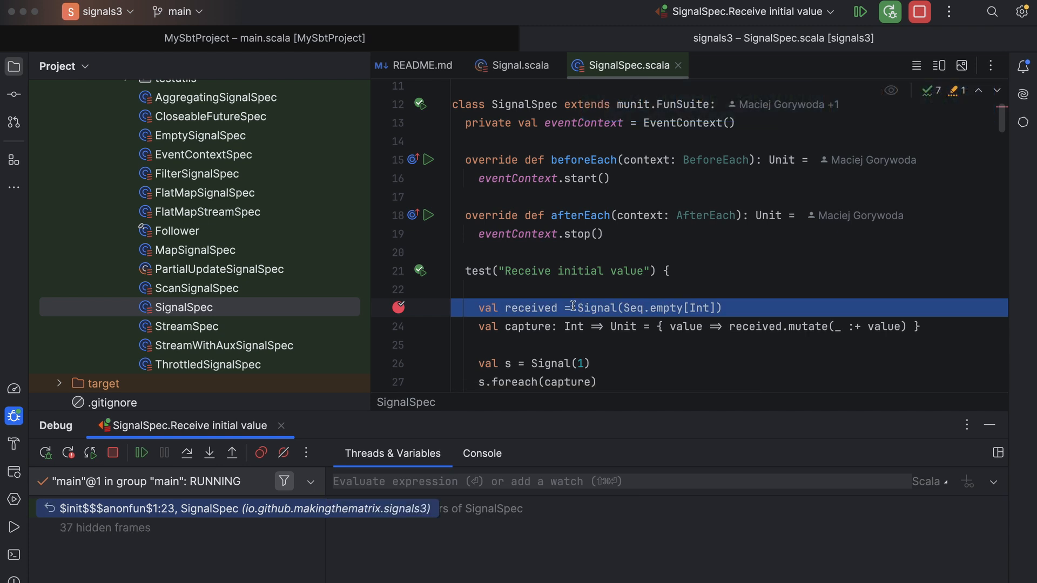
mouse_move(210, 453)
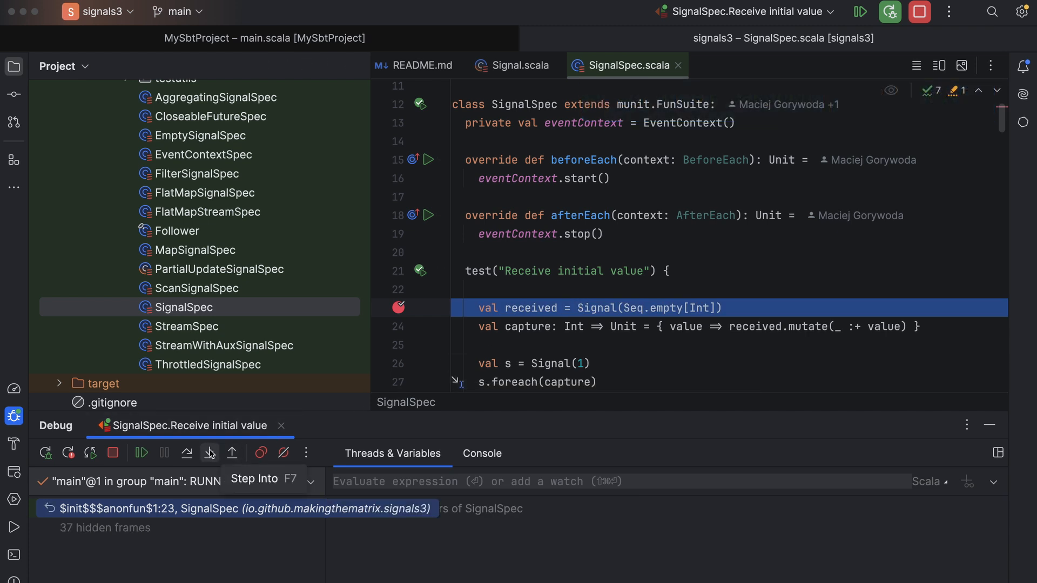